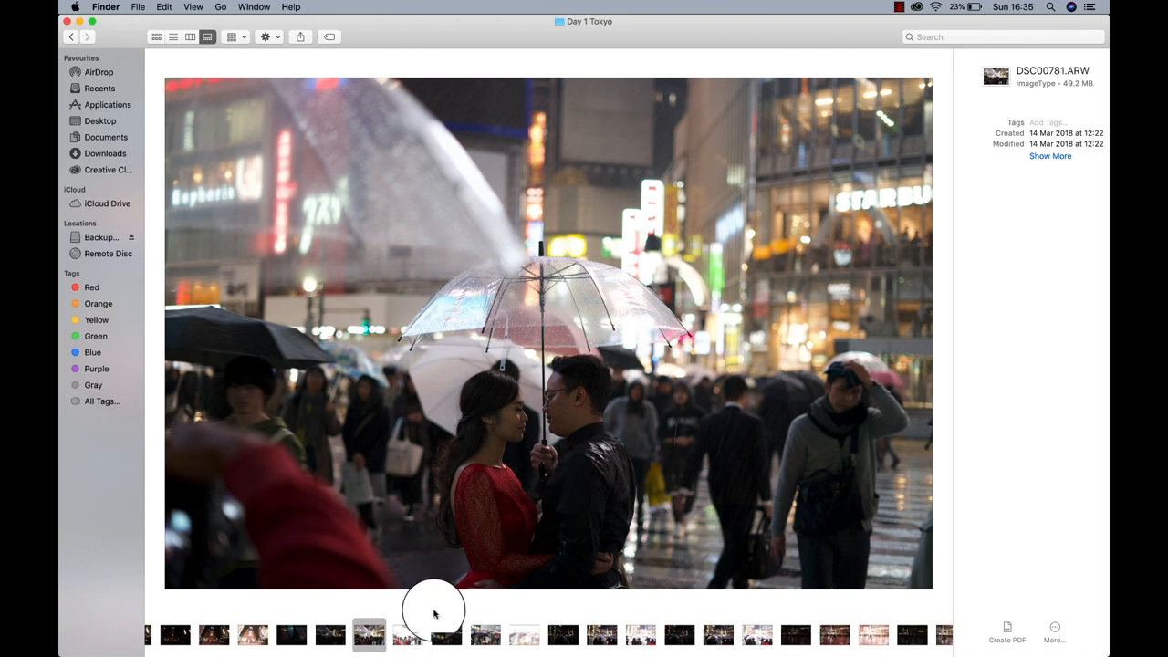
# Send the couple-under-umbrella photo DSC00781.ARW from Finder to Aurora HDR 2019.
pyautogui.click(408, 634)
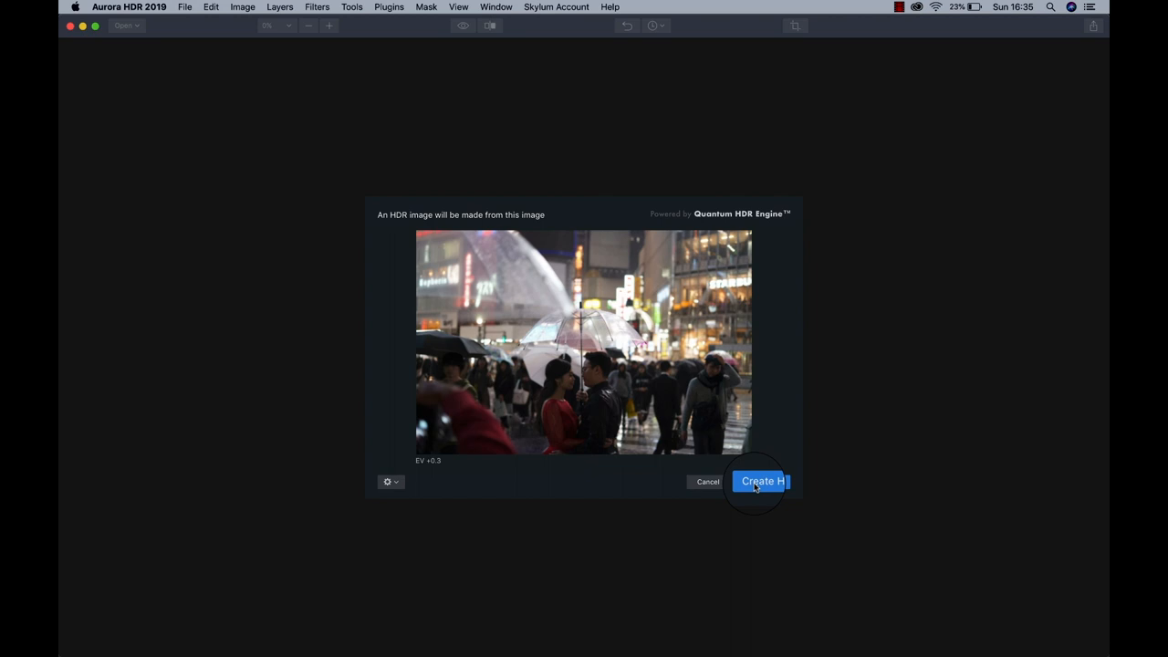
# Create the HDR from the single photo and crop the top to a wider 6024×3494 frame.
pyautogui.click(760, 480)
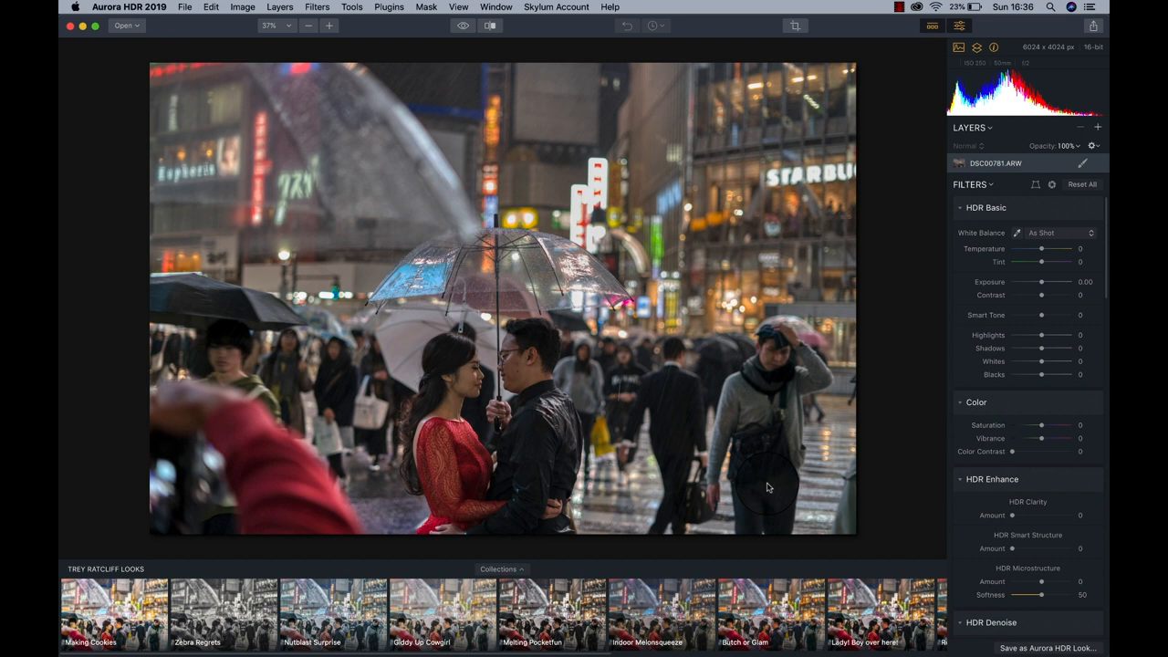
pyautogui.moveTo(819, 77)
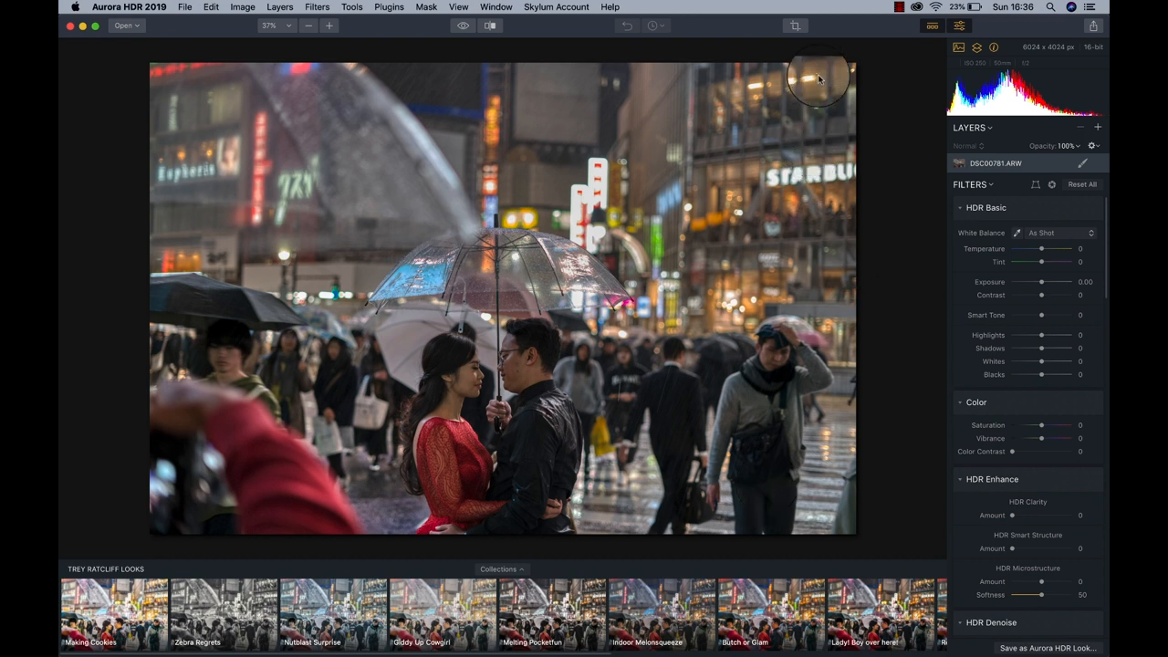
pyautogui.click(794, 25)
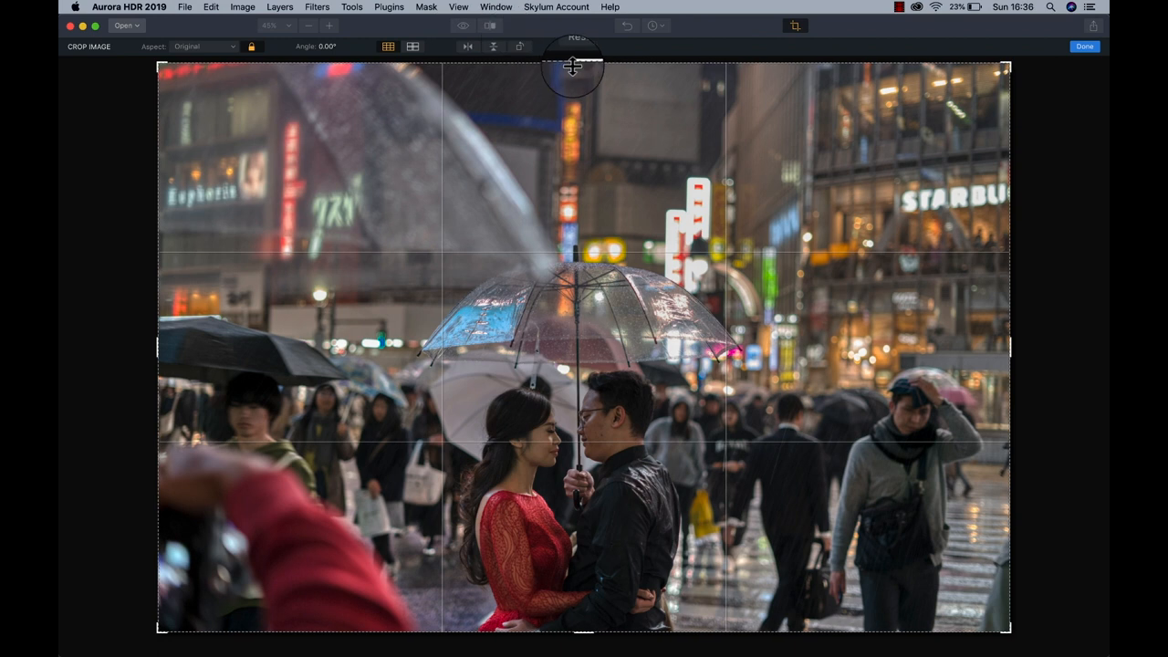
pyautogui.moveTo(573, 66); pyautogui.dragTo(593, 123)
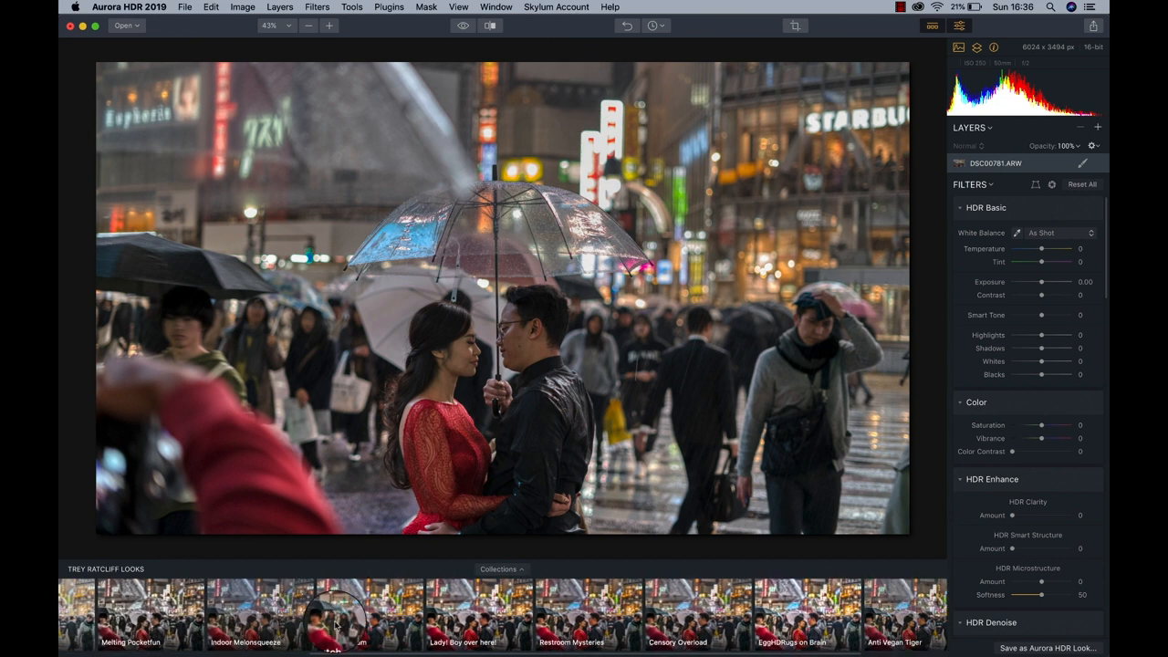
# Add a new Adjustment Layer 1 from the Layers panel.
pyautogui.hscroll(-3)
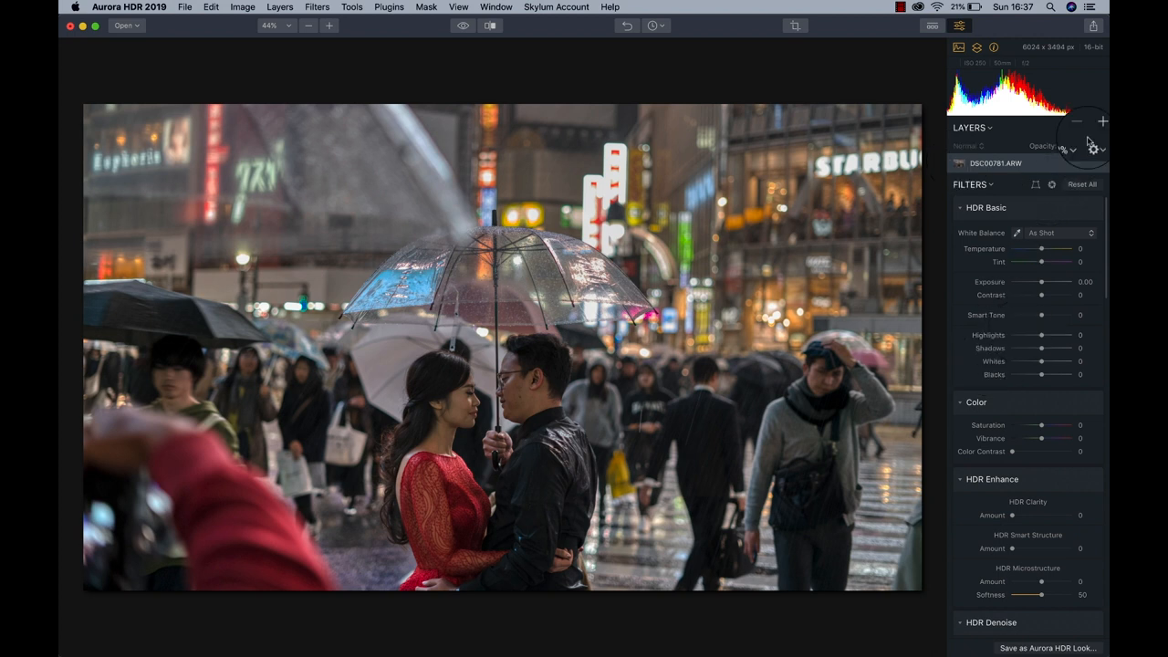
pyautogui.click(1101, 122)
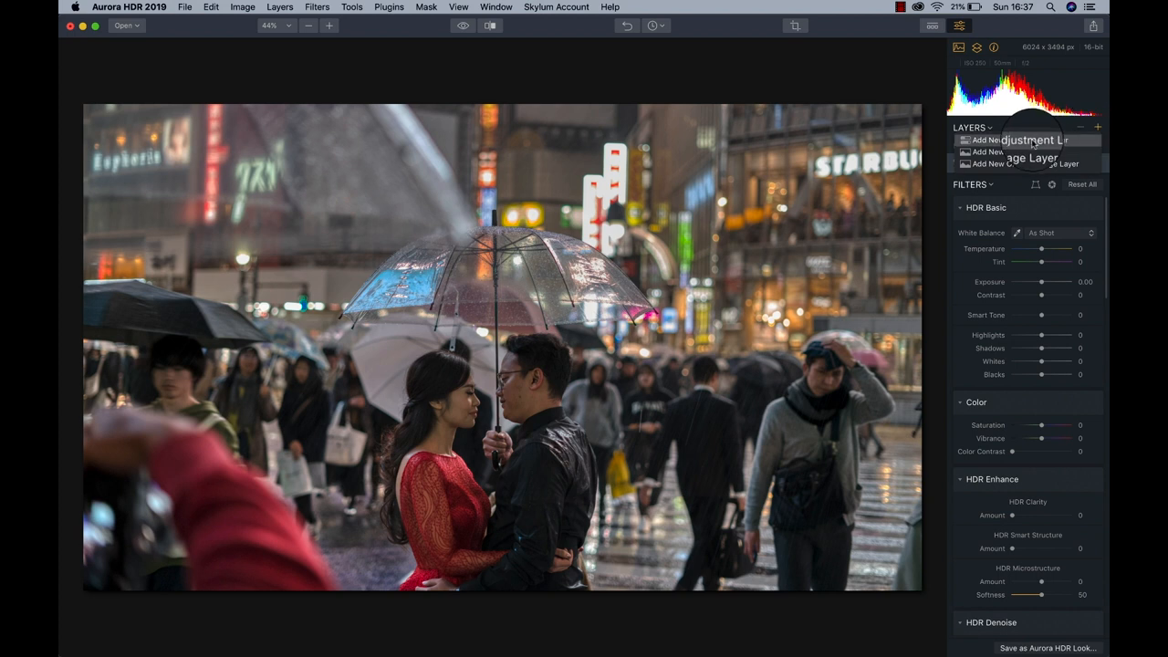
pyautogui.click(1013, 140)
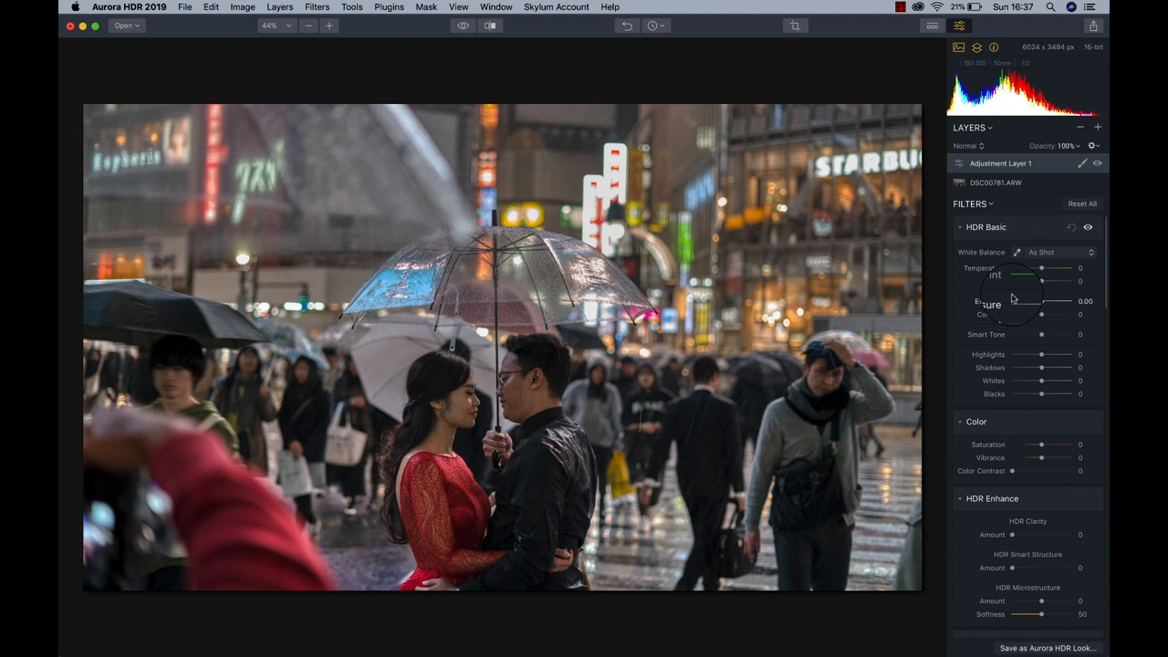
pyautogui.moveTo(501, 310)
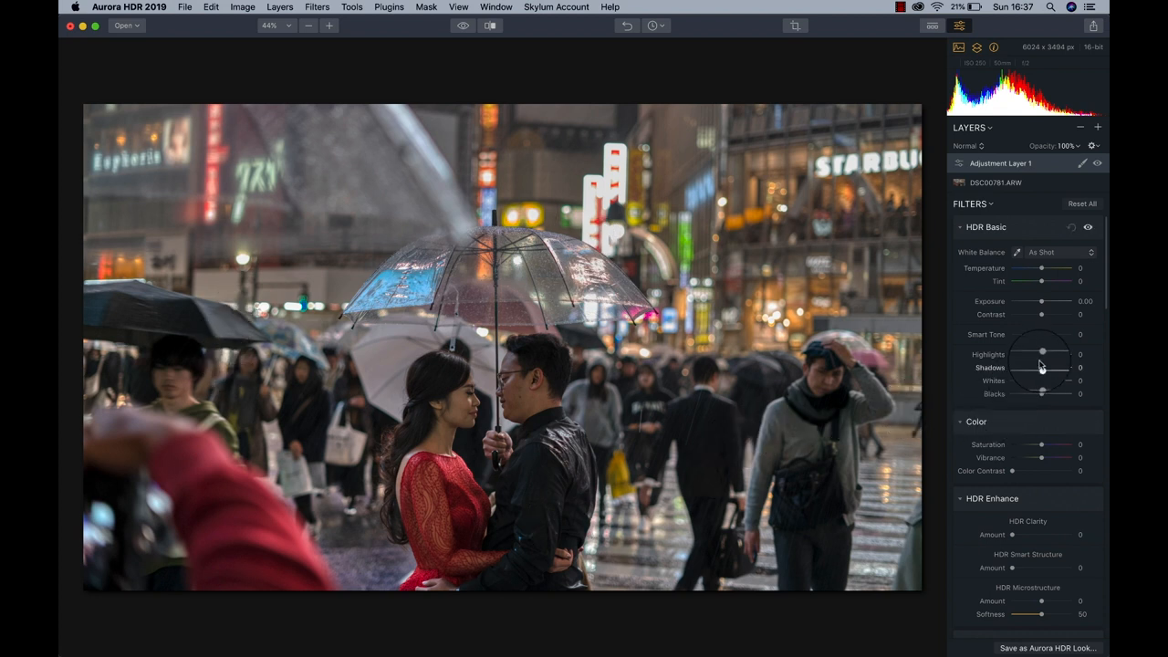
# Raise Smart Tone to 41 and Saturation to 37 on the new layer.
pyautogui.moveTo(1040, 334); pyautogui.dragTo(1056, 335)
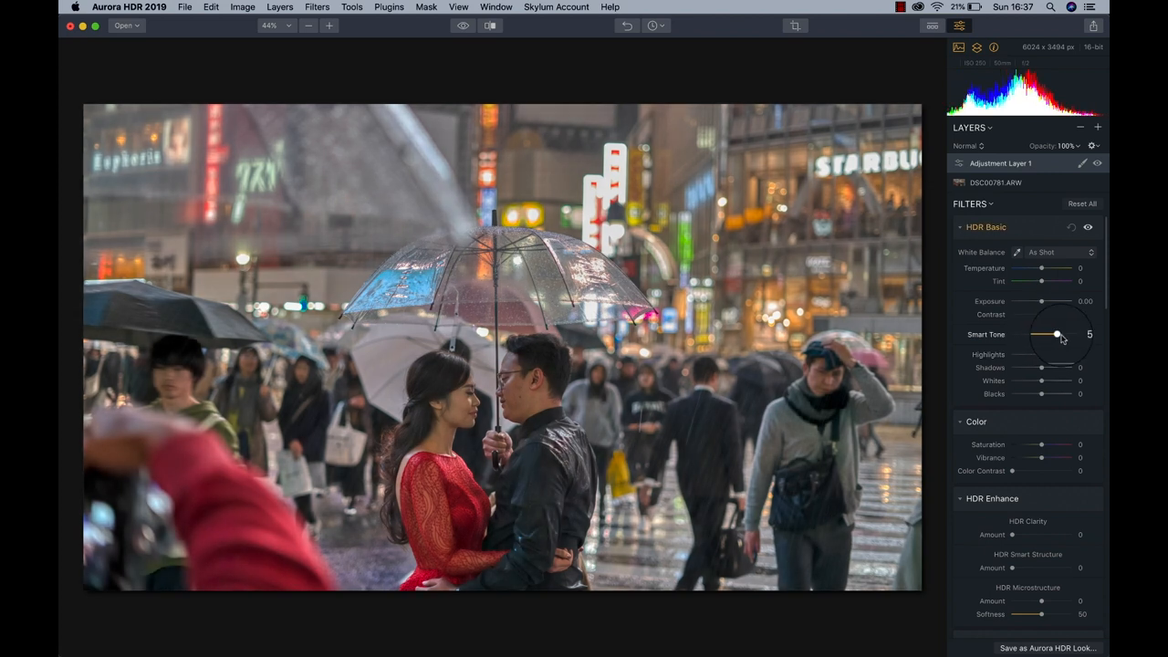
pyautogui.moveTo(1057, 334); pyautogui.dragTo(1046, 332)
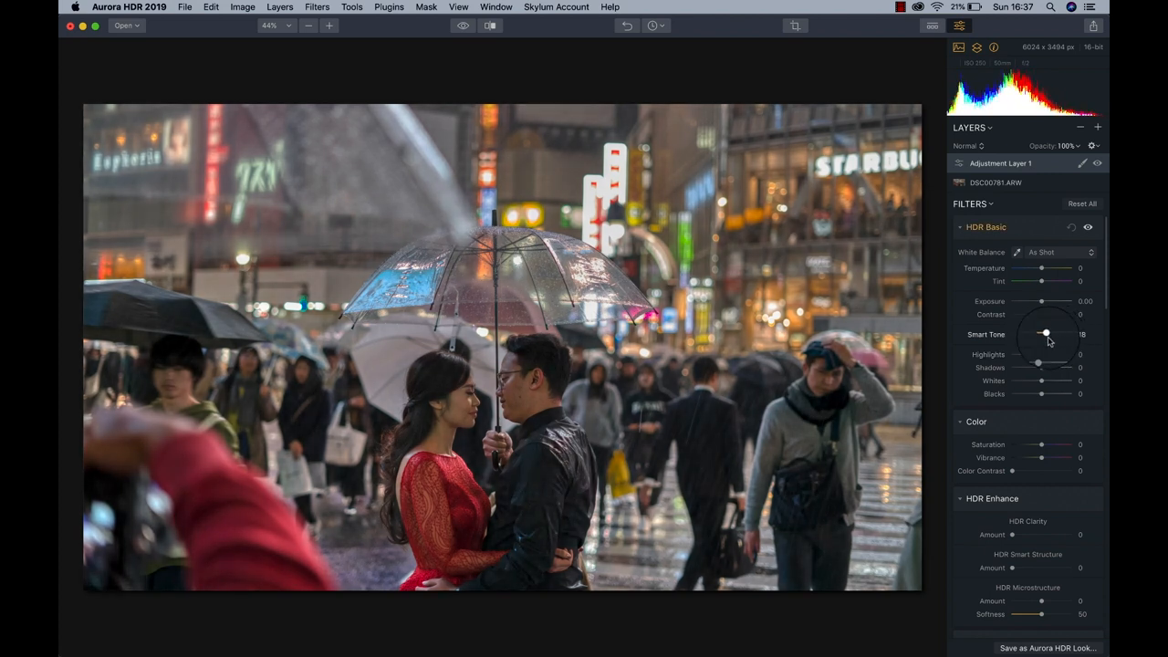
pyautogui.moveTo(1046, 334); pyautogui.dragTo(1054, 334)
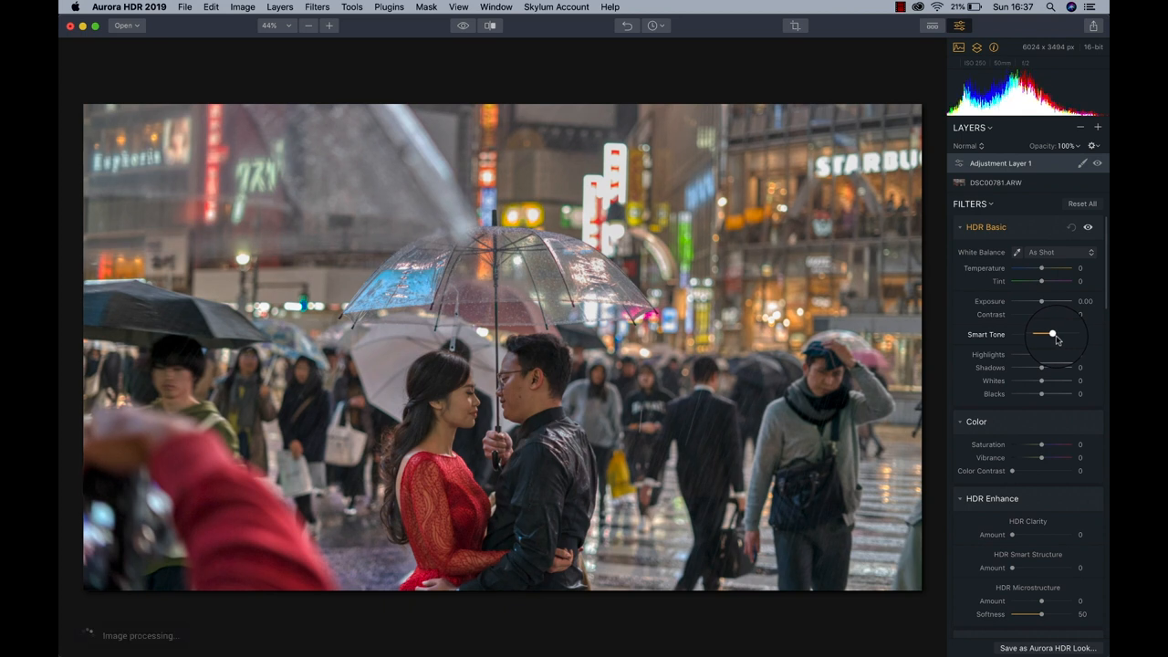
pyautogui.moveTo(1040, 334); pyautogui.dragTo(1051, 333)
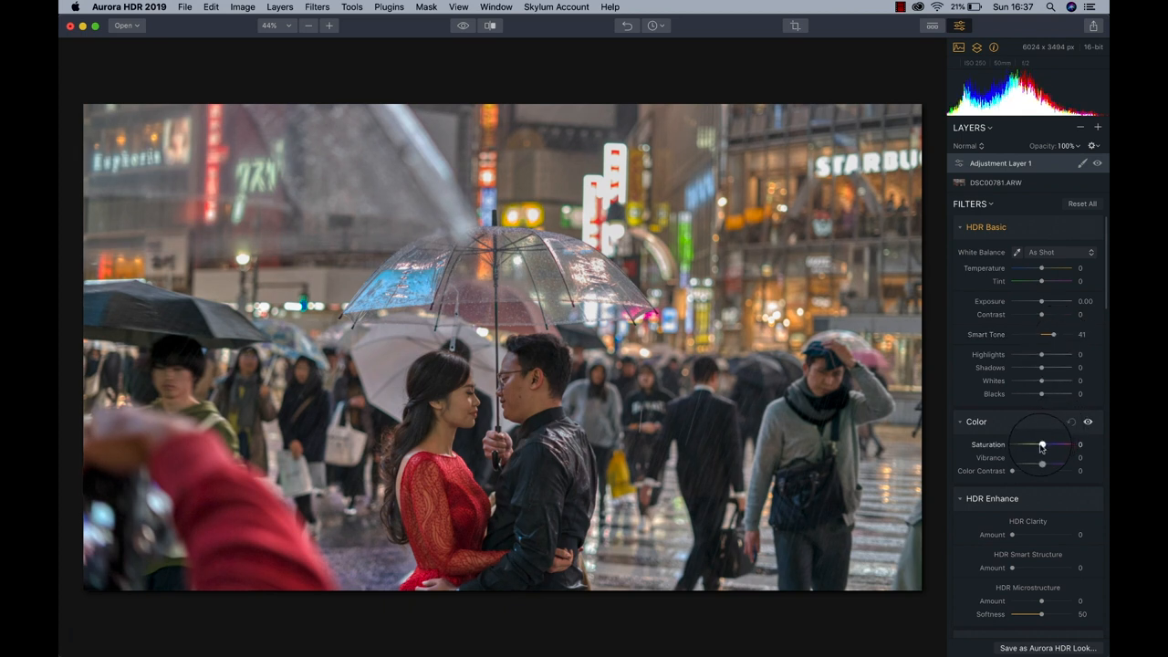
pyautogui.moveTo(1041, 446); pyautogui.dragTo(1055, 446)
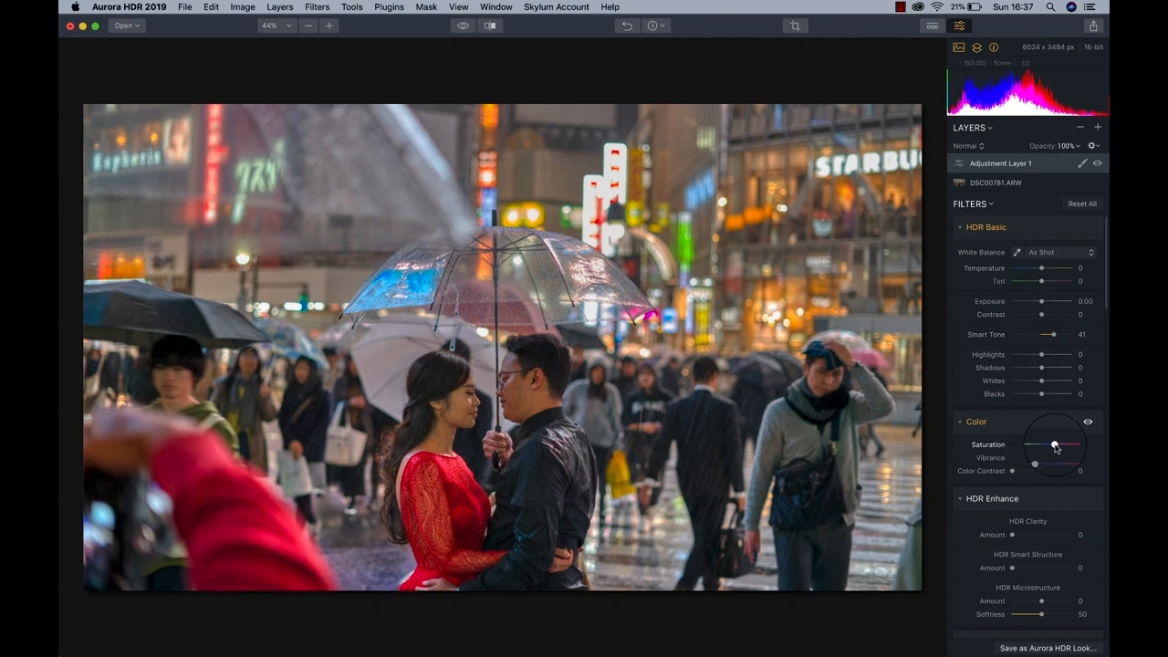
pyautogui.moveTo(1053, 444); pyautogui.dragTo(1052, 445)
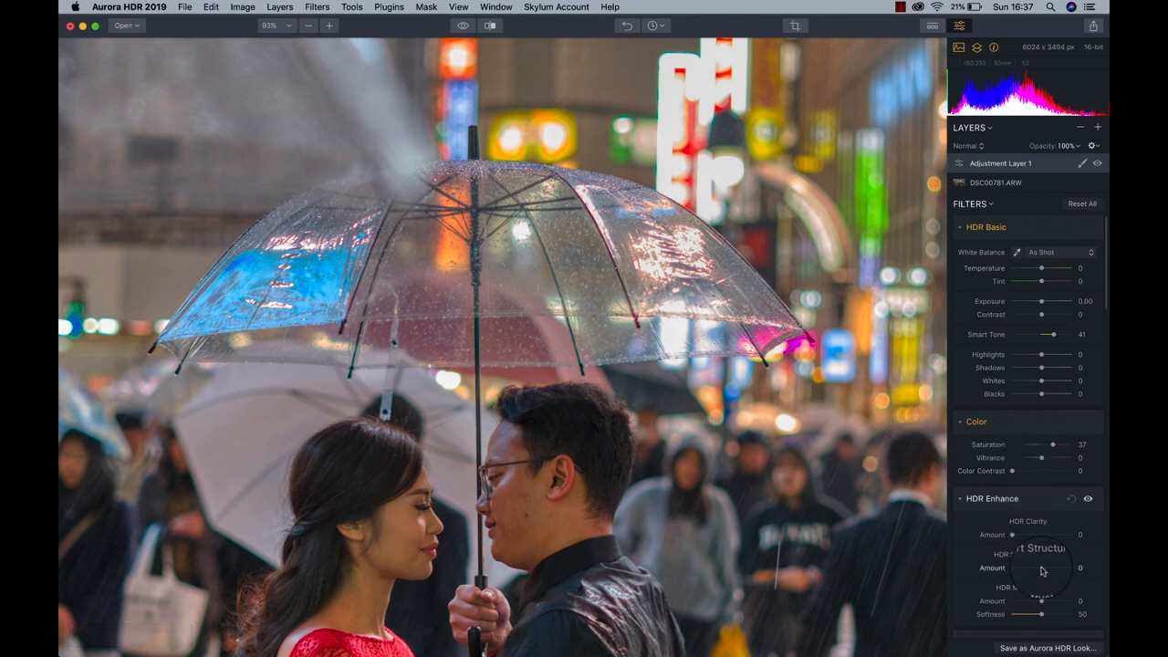
# Set HDR Smart Structure and HDR Clarity amounts to 49, then fit the whole photo in view.
pyautogui.moveTo(1011, 568); pyautogui.dragTo(1040, 567)
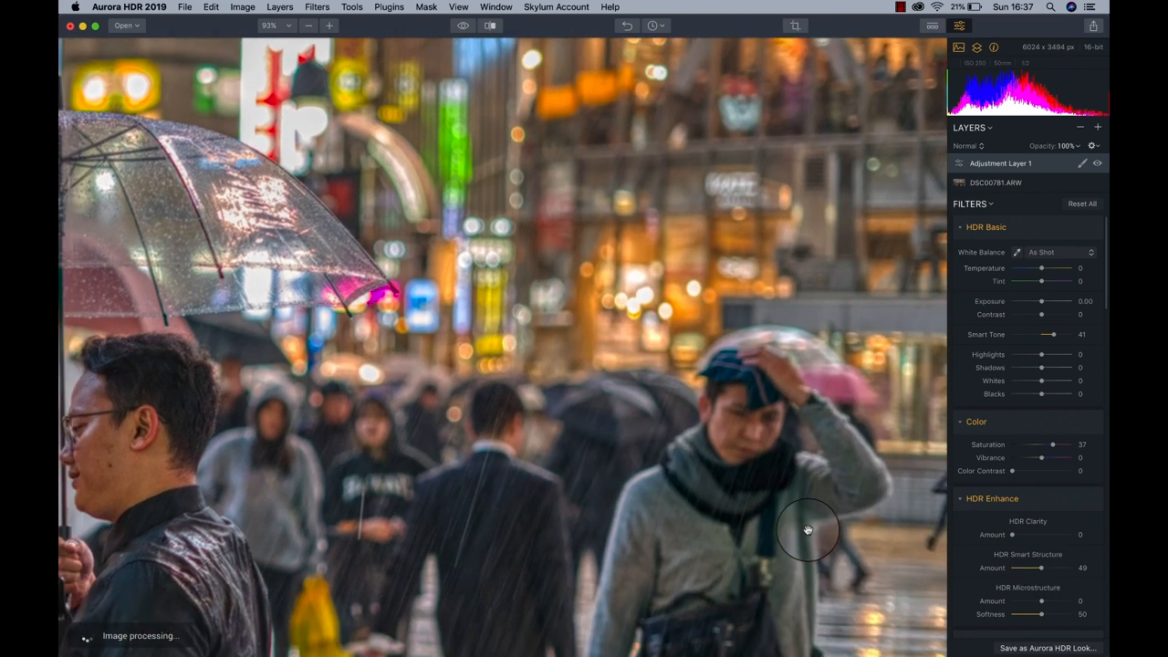
pyautogui.moveTo(807, 530); pyautogui.dragTo(676, 286)
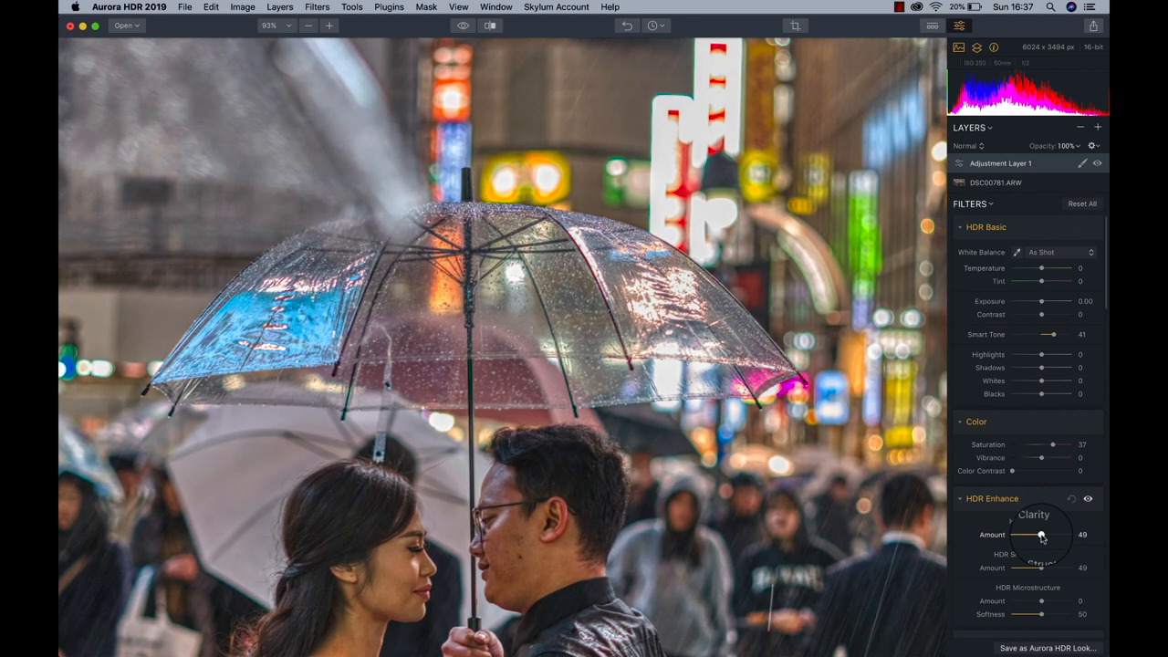
pyautogui.scroll(-3)
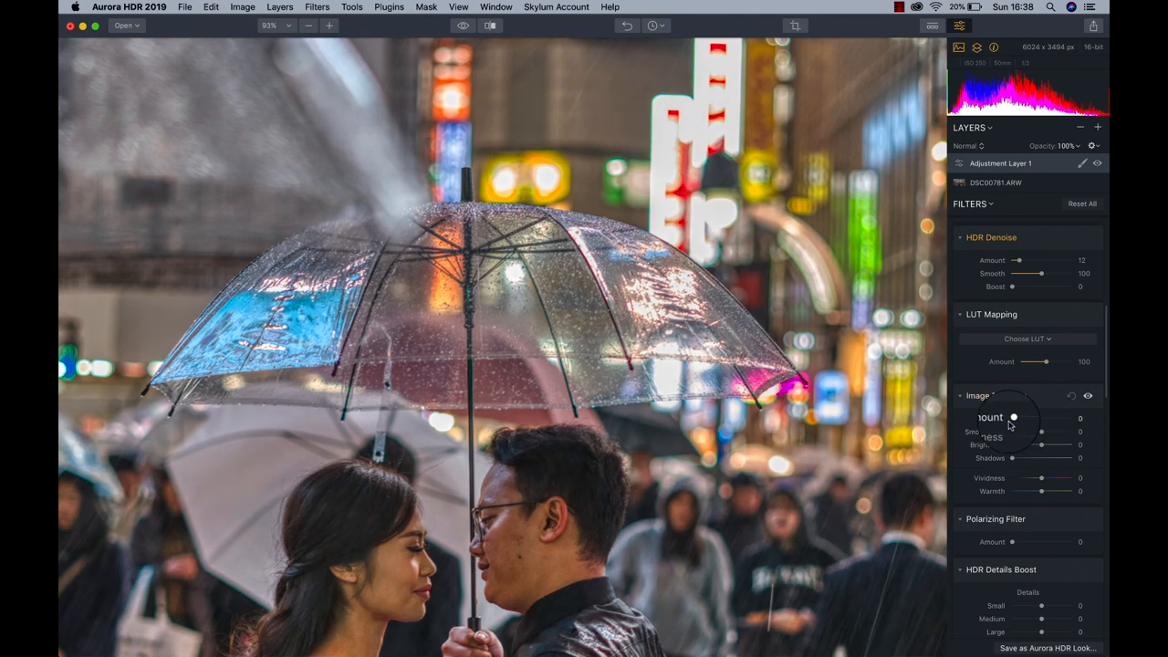
pyautogui.moveTo(1016, 418); pyautogui.dragTo(1029, 418)
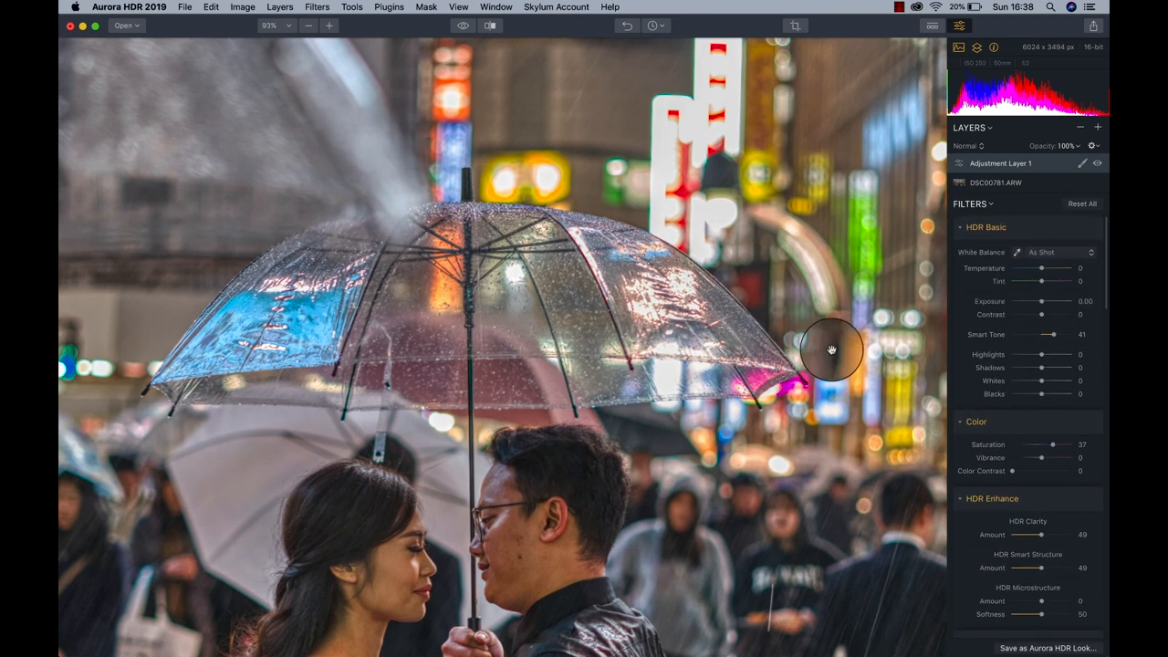
pyautogui.click(308, 24)
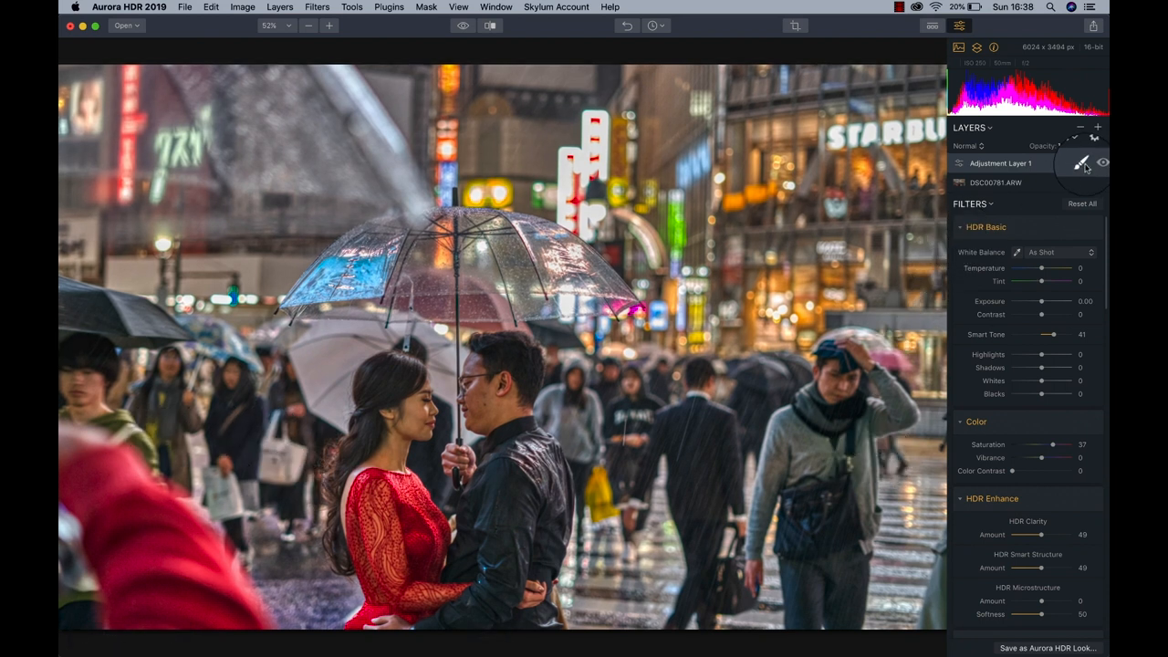
# Apply a filled black mask to Adjustment Layer 1, hiding its boosts.
pyautogui.click(1081, 164)
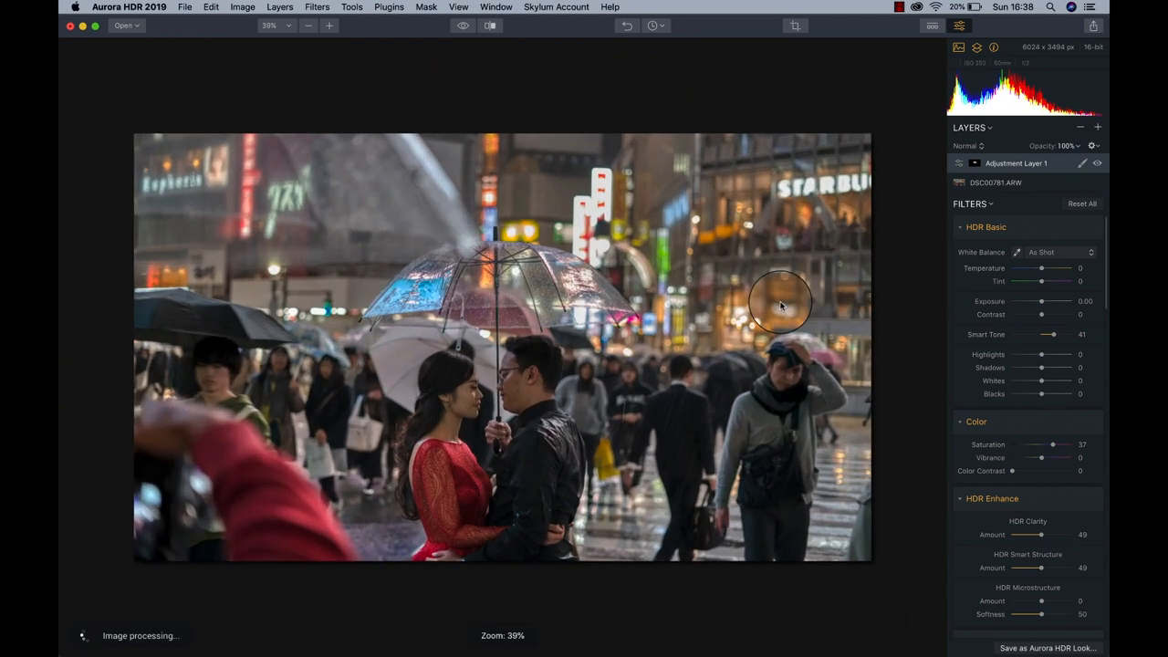
pyautogui.click(327, 24)
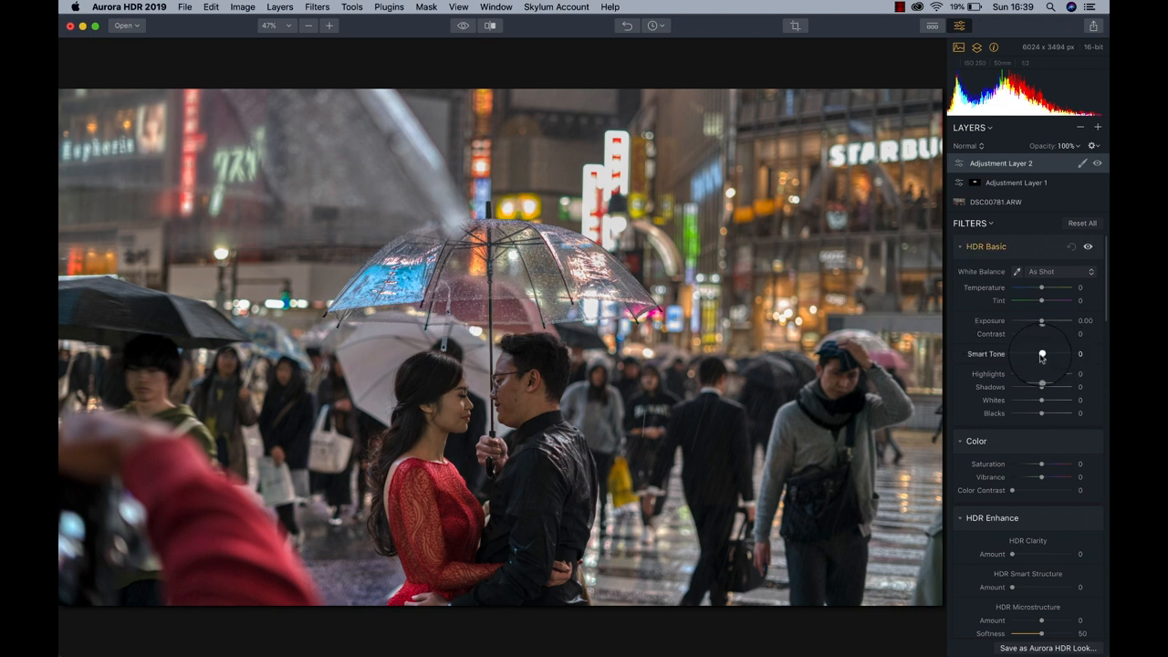
# On Adjustment Layer 2 set Smart Tone 27, Highlights 31 and Blacks -7, checking Whites.
pyautogui.moveTo(1042, 354); pyautogui.dragTo(1046, 354)
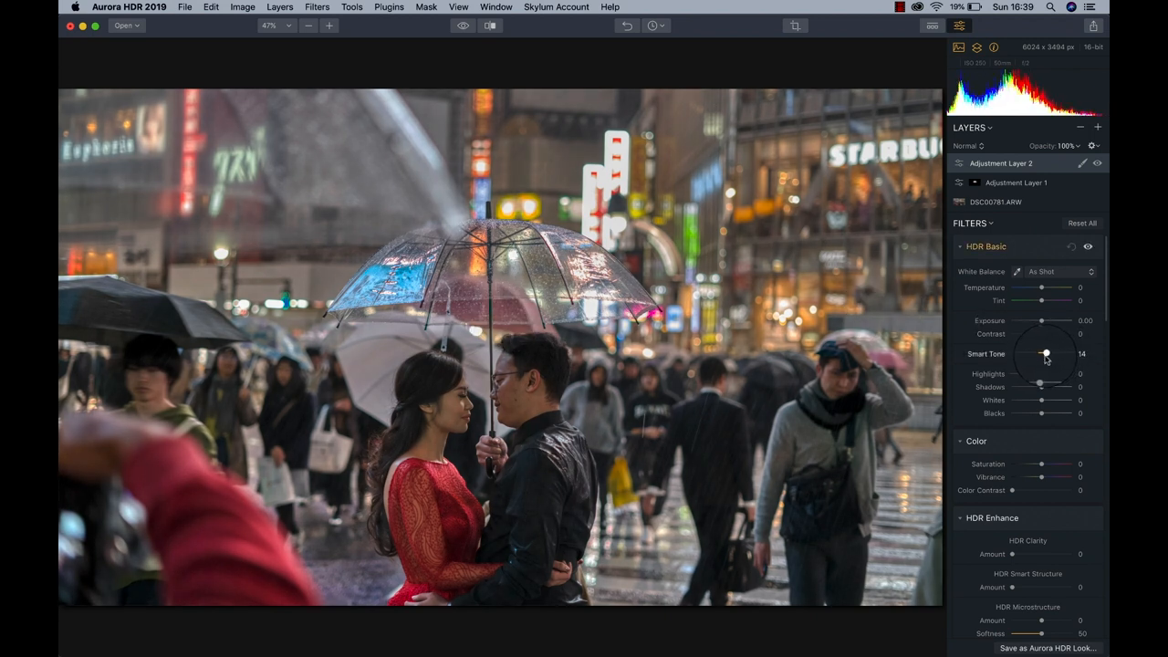
pyautogui.moveTo(1047, 354); pyautogui.dragTo(1049, 353)
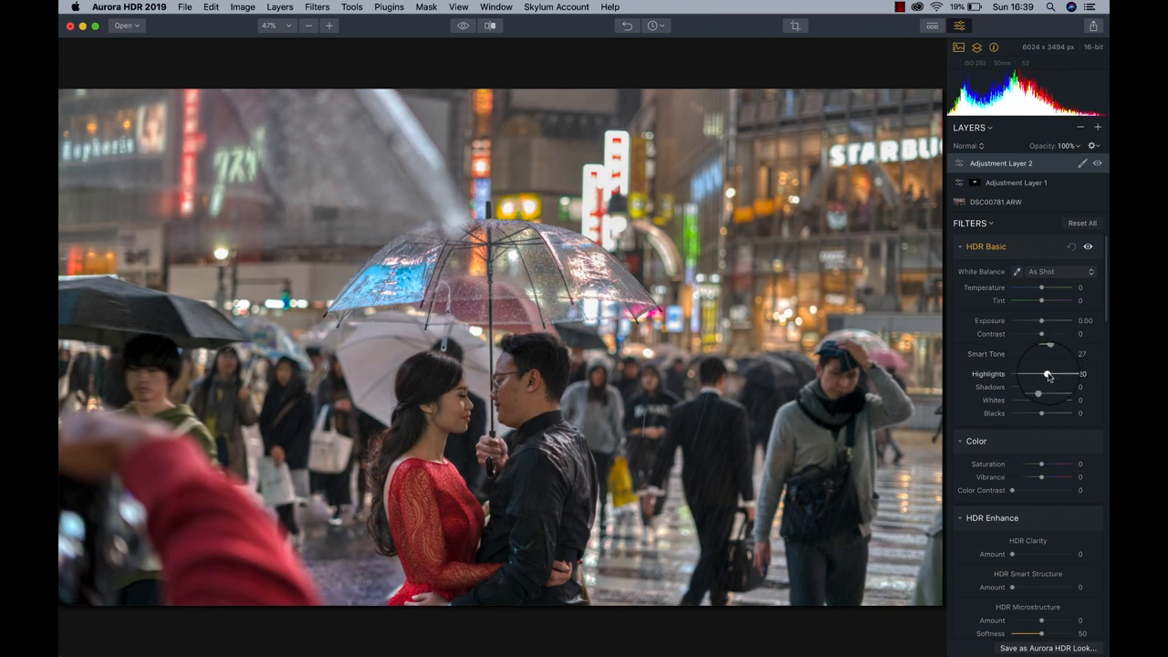
pyautogui.moveTo(1048, 374); pyautogui.dragTo(1051, 377)
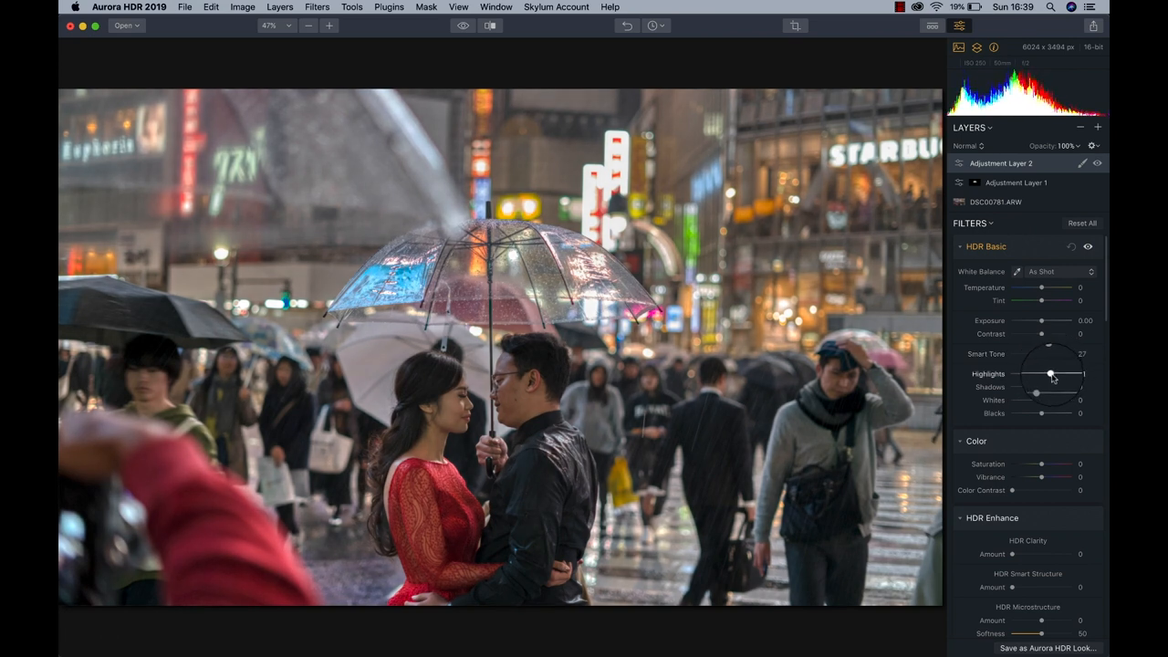
pyautogui.moveTo(1041, 374); pyautogui.dragTo(1053, 374)
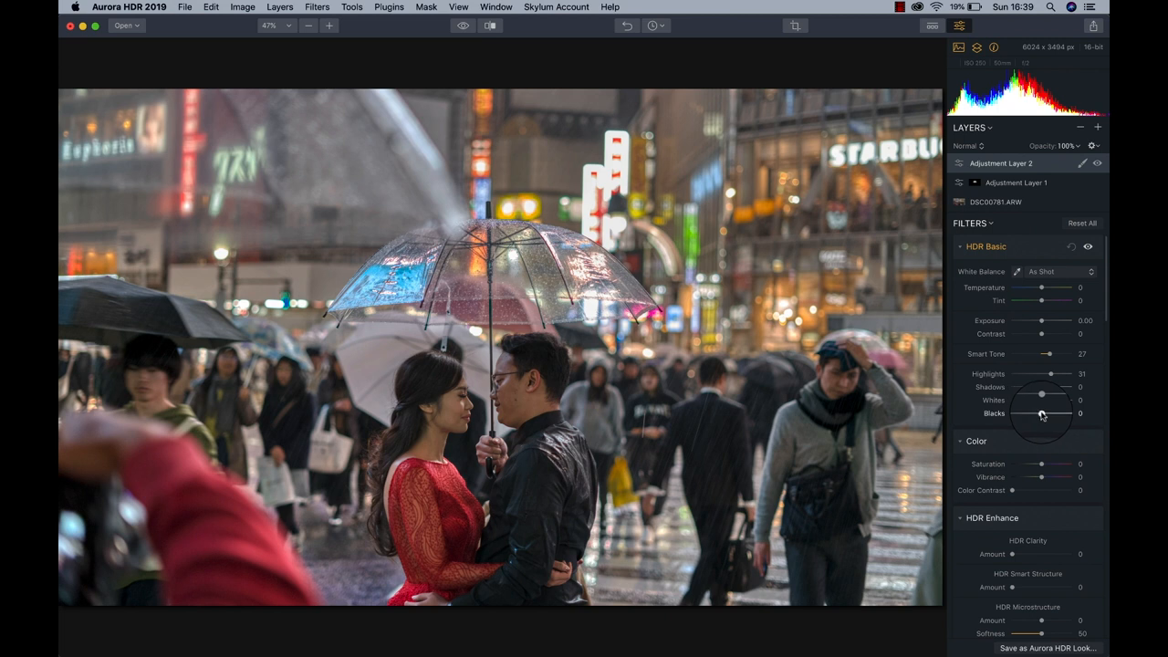
pyautogui.moveTo(1041, 413); pyautogui.dragTo(1039, 414)
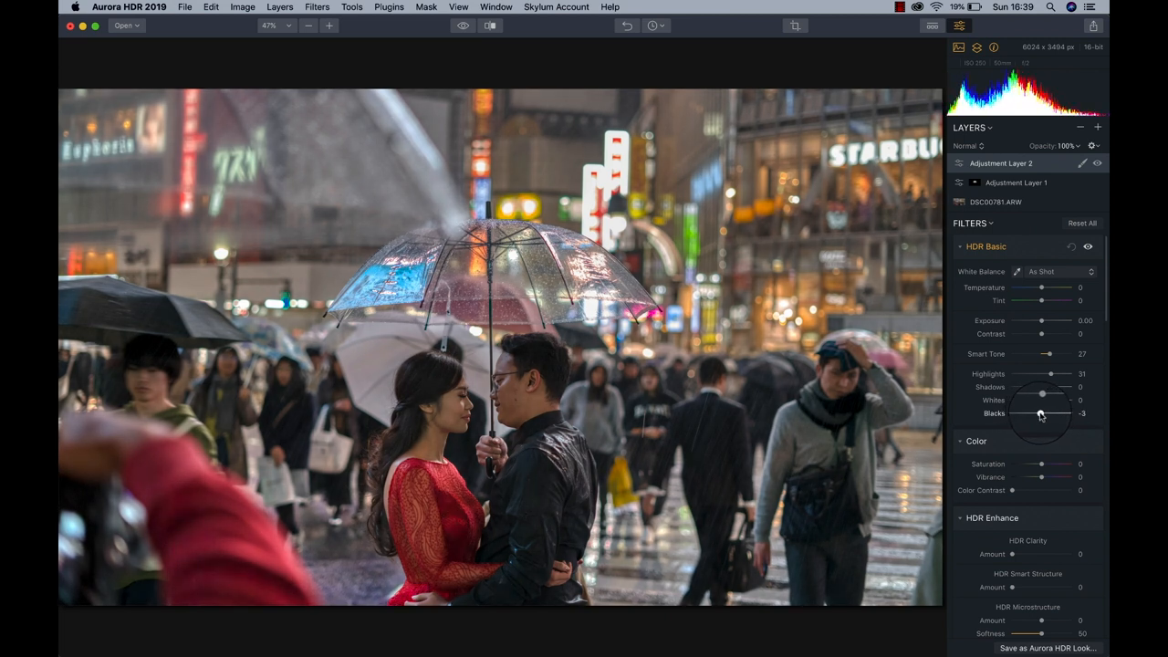
pyautogui.moveTo(1042, 413); pyautogui.dragTo(1039, 413)
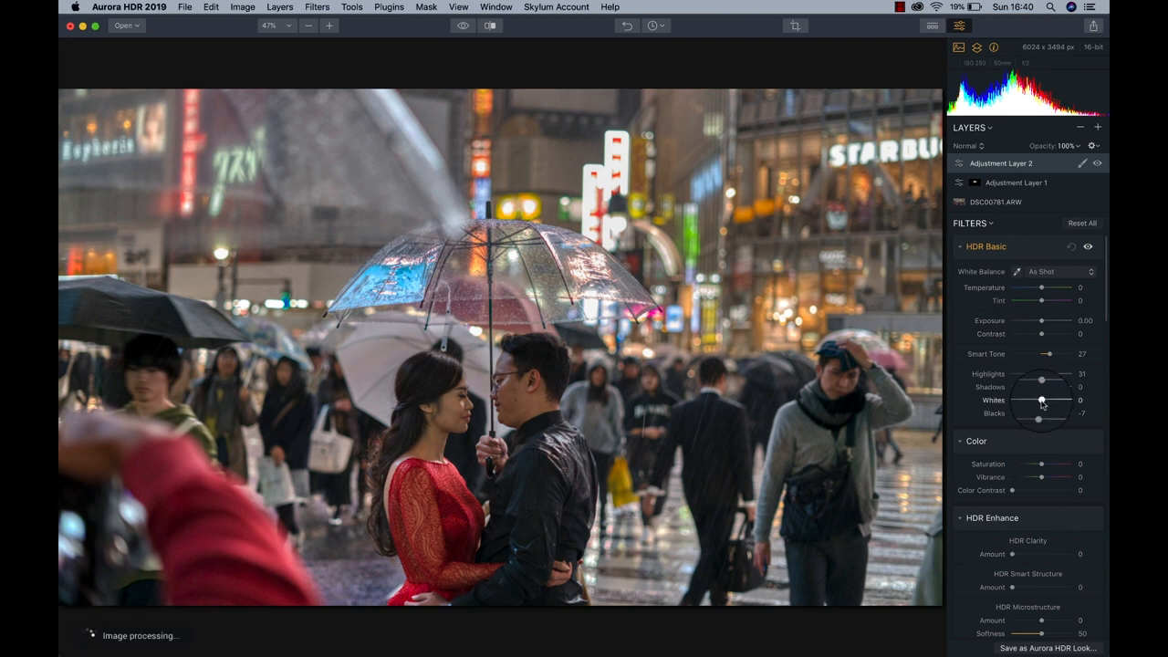
pyautogui.moveTo(1040, 402); pyautogui.dragTo(1045, 402)
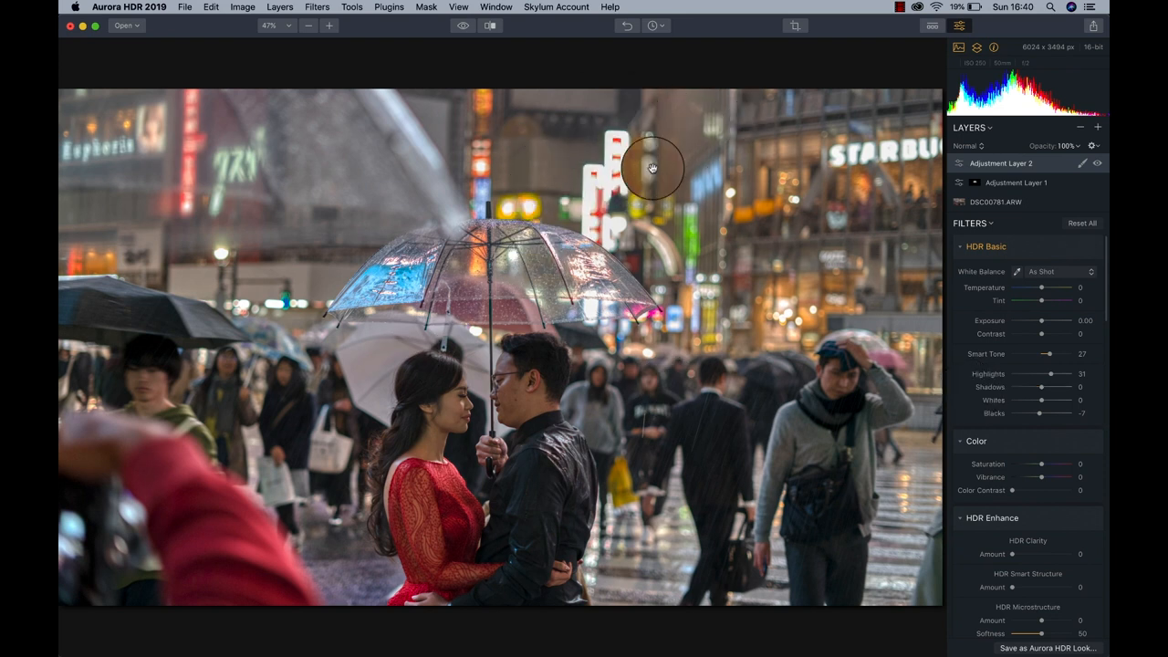
pyautogui.moveTo(628, 198)
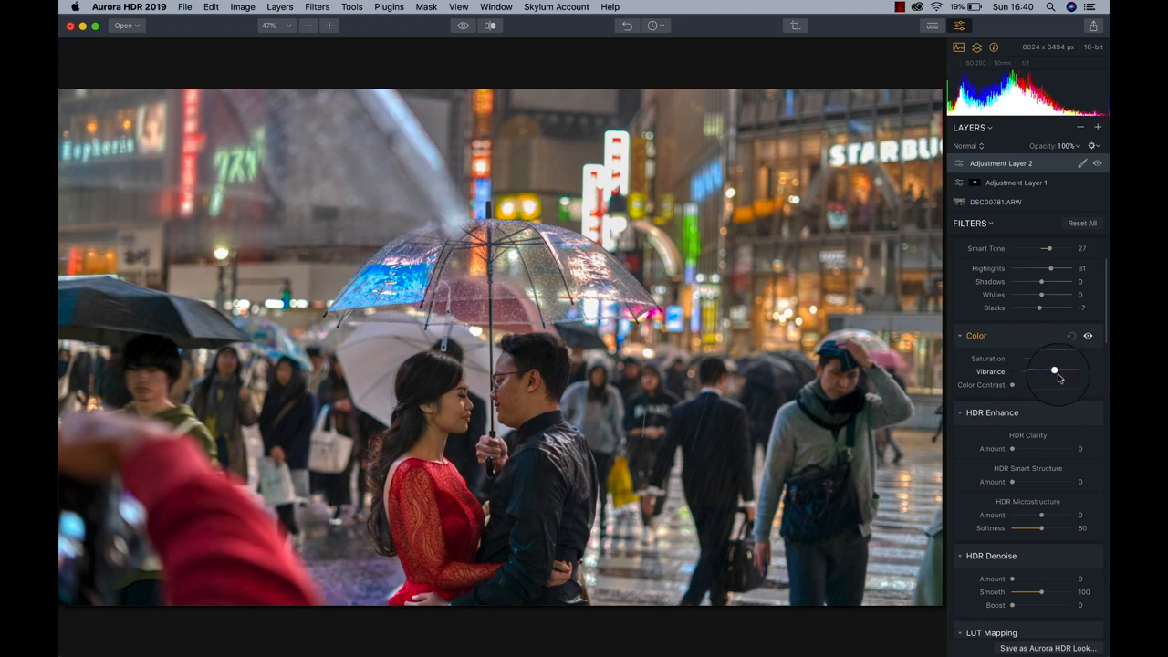
# Boost Vibrance to 34 and HDR Smart Structure to 22 on the second layer.
pyautogui.moveTo(1059, 371); pyautogui.dragTo(1049, 370)
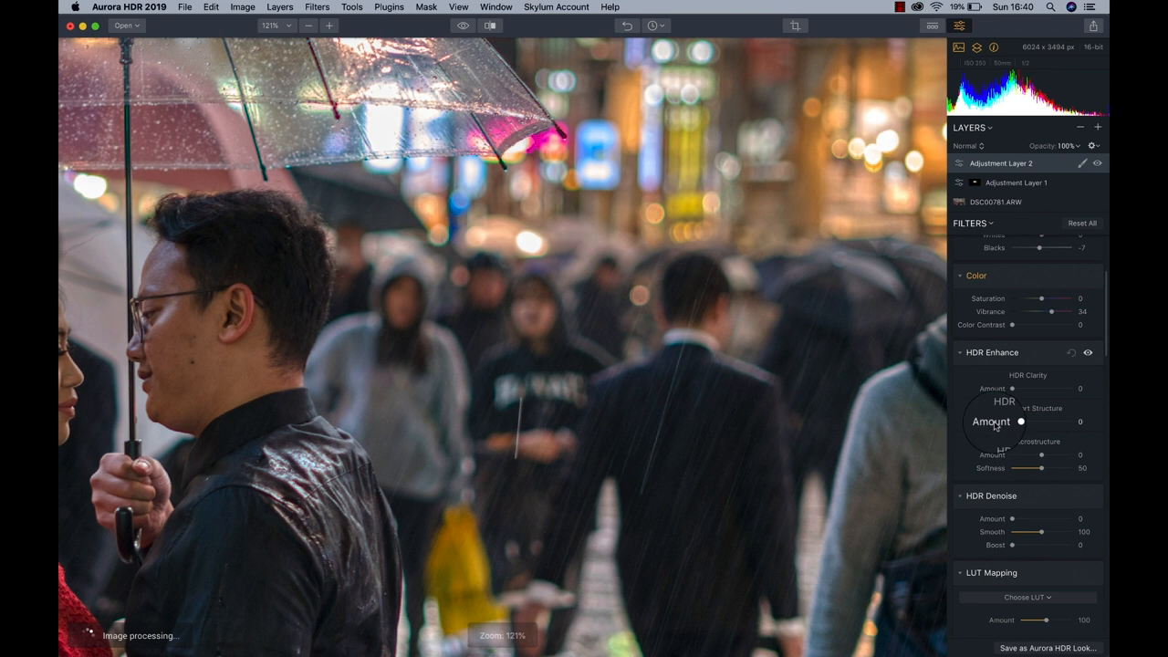
pyautogui.moveTo(1013, 421); pyautogui.dragTo(1026, 421)
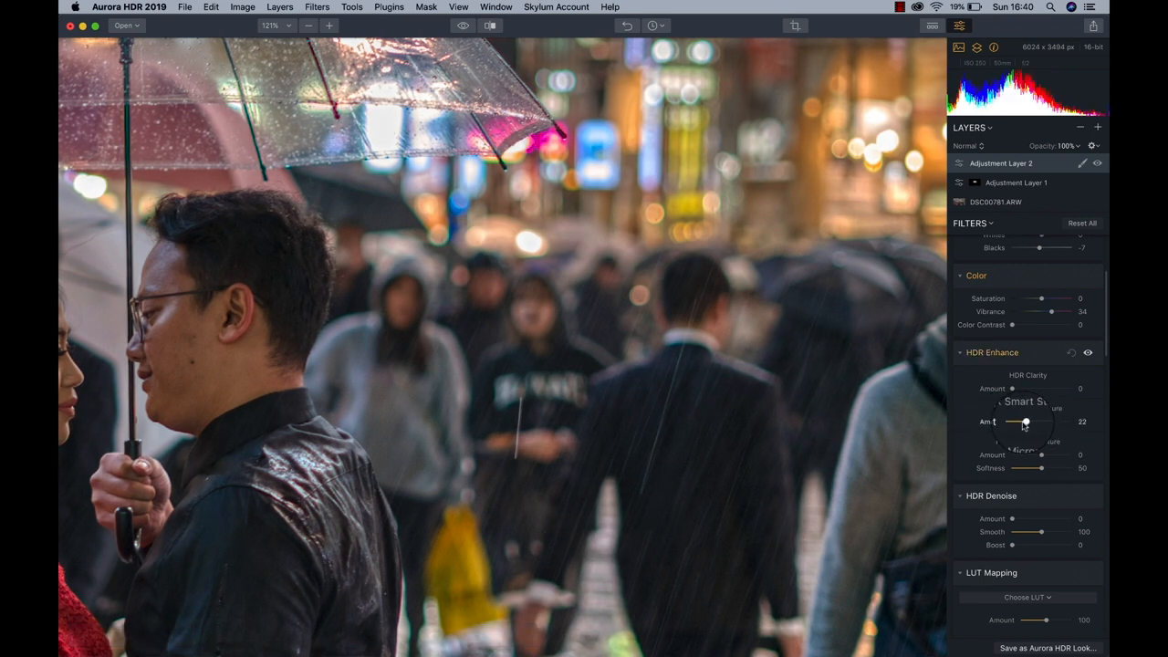
pyautogui.moveTo(1011, 421); pyautogui.dragTo(1023, 421)
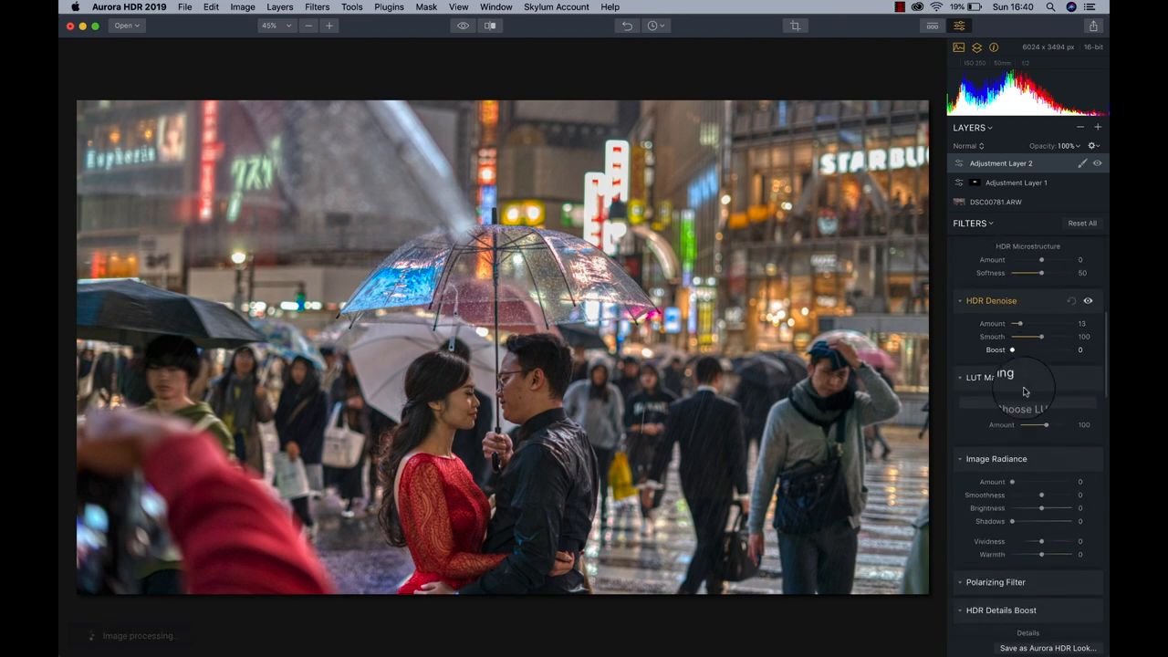
pyautogui.scroll(-3)
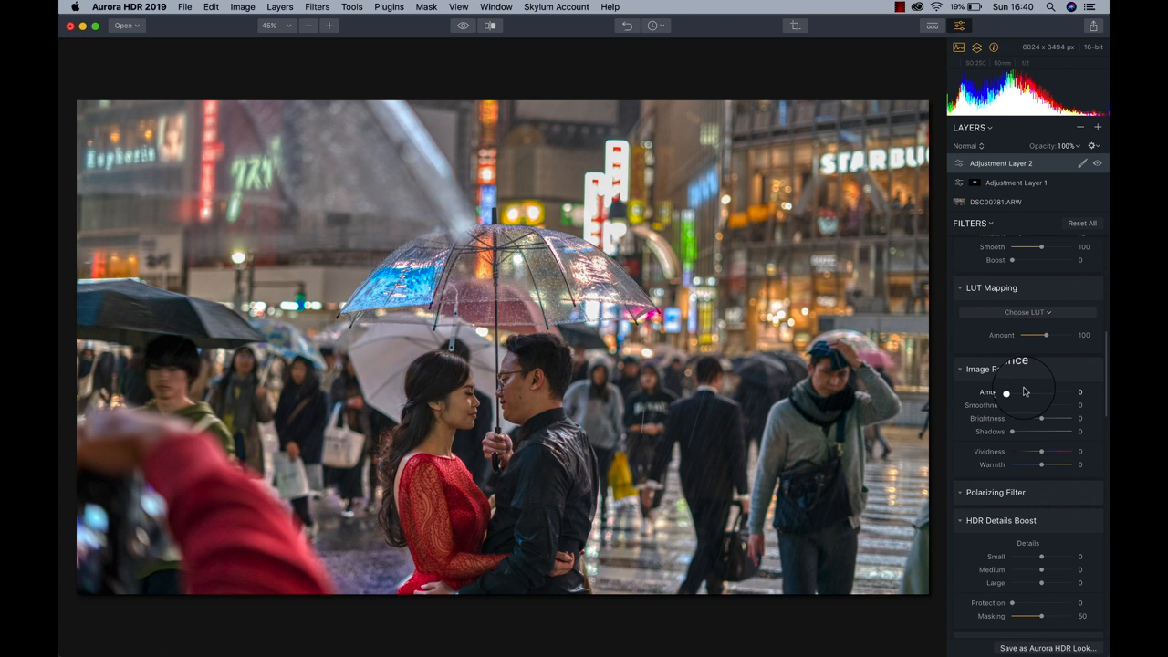
# Add a subtle Image Radiance of 8 and HDR Denoise 13.
pyautogui.moveTo(1006, 392); pyautogui.dragTo(1027, 382)
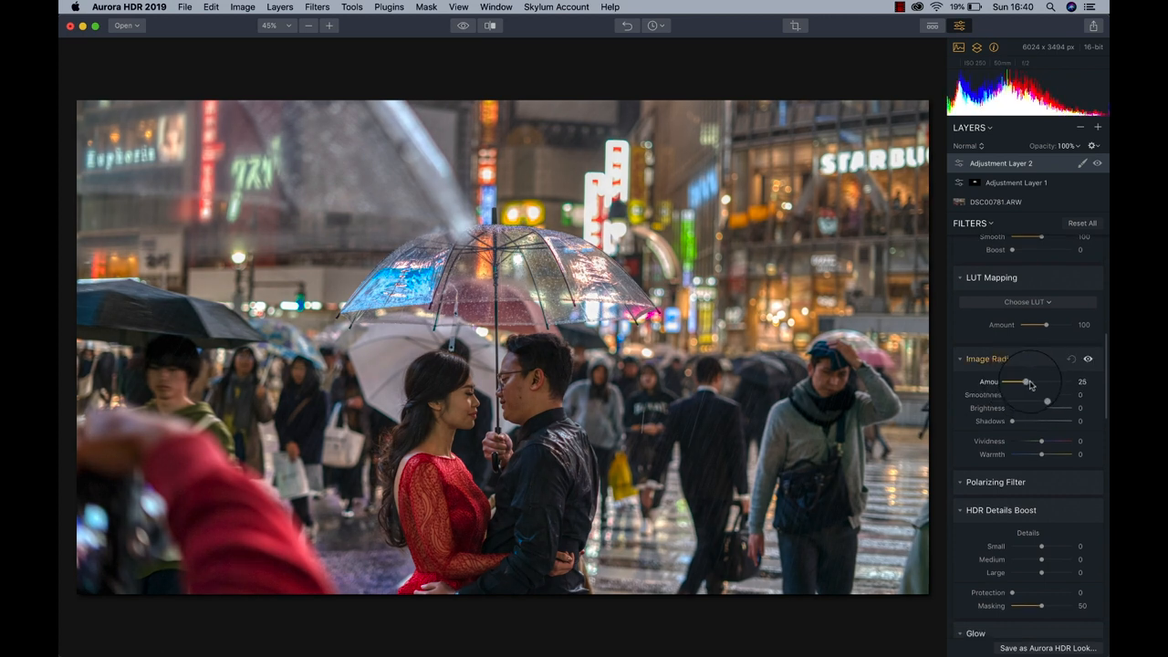
pyautogui.moveTo(1027, 381); pyautogui.dragTo(1017, 381)
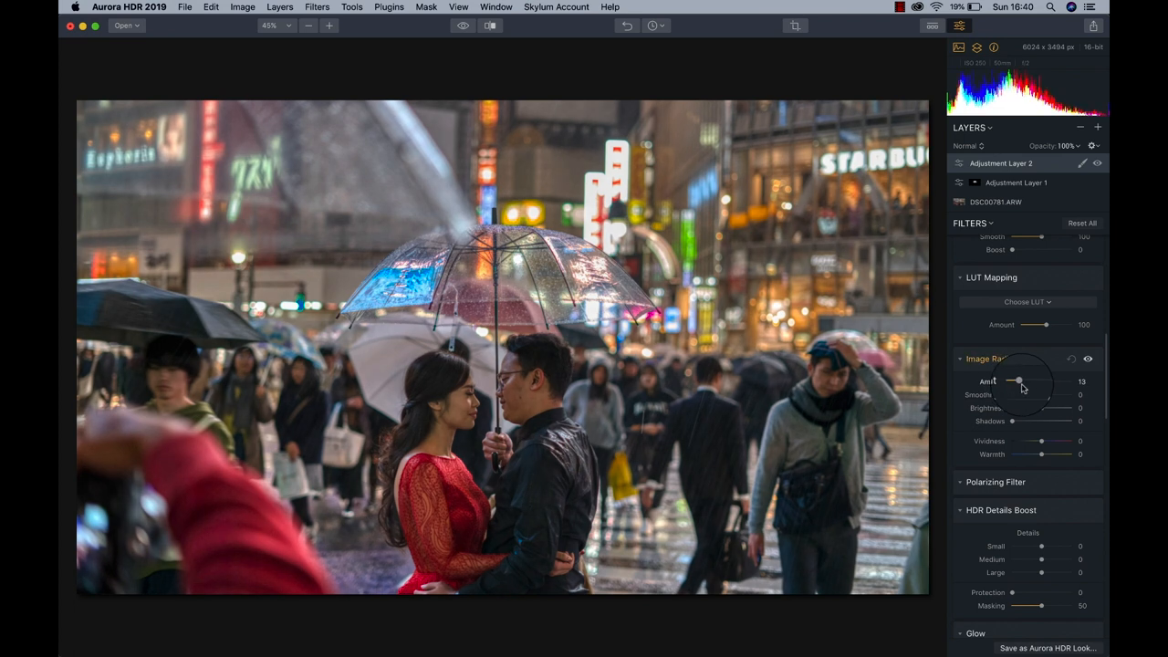
pyautogui.moveTo(1022, 380); pyautogui.dragTo(1015, 381)
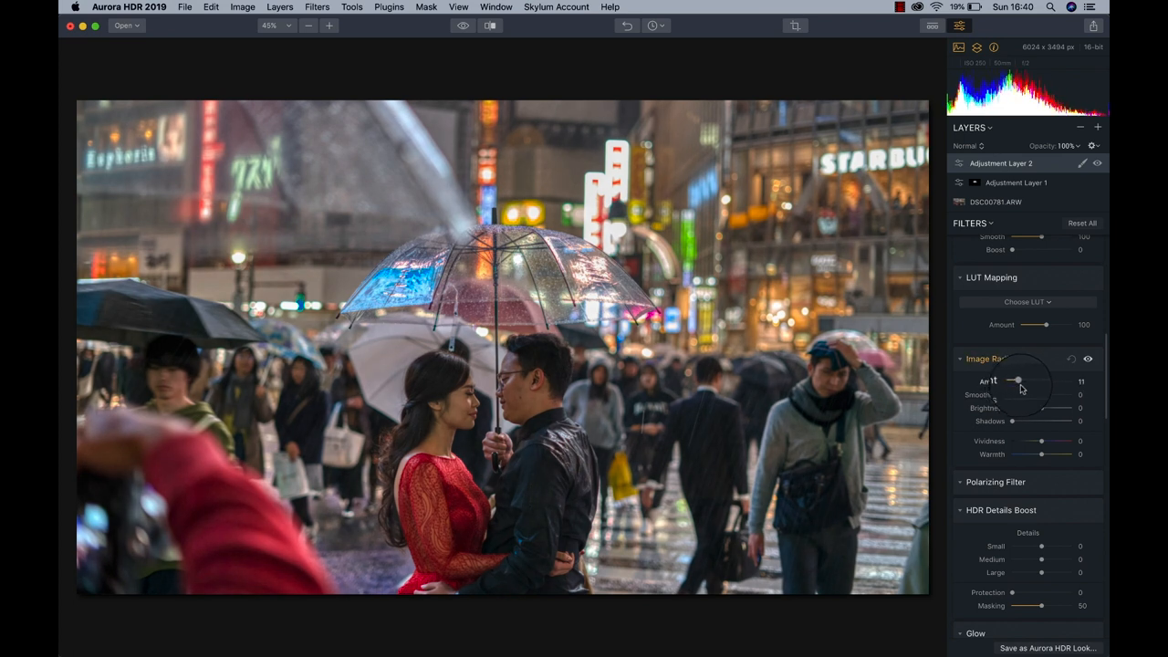
pyautogui.moveTo(1017, 381); pyautogui.dragTo(1012, 382)
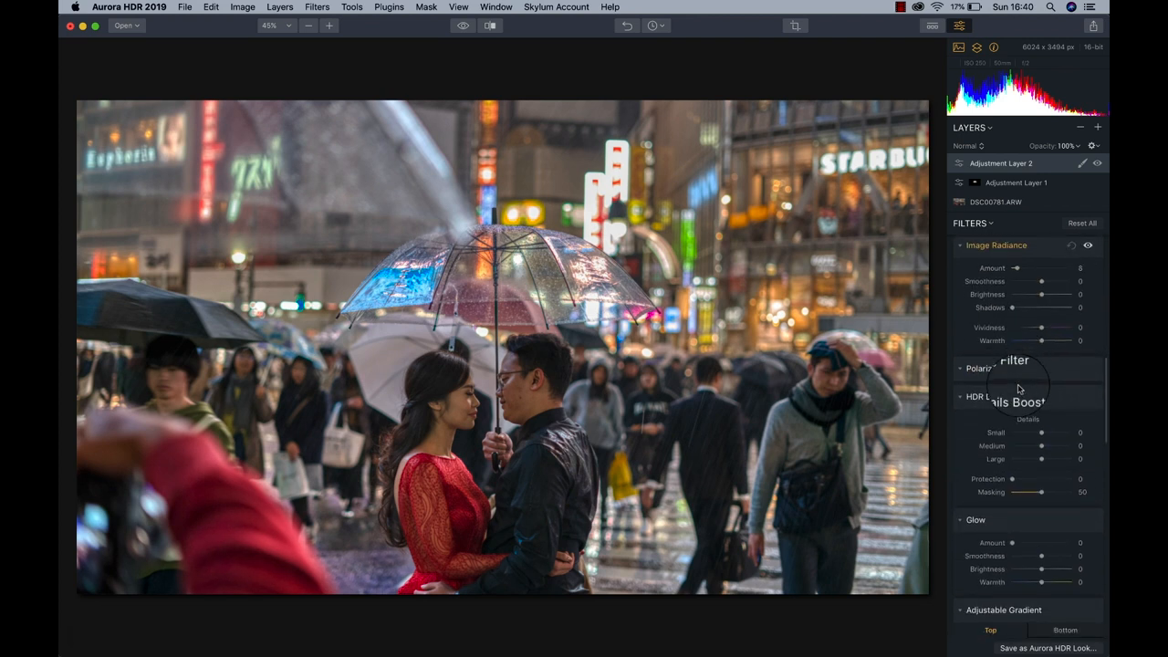
pyautogui.moveTo(1013, 410); pyautogui.dragTo(1063, 410)
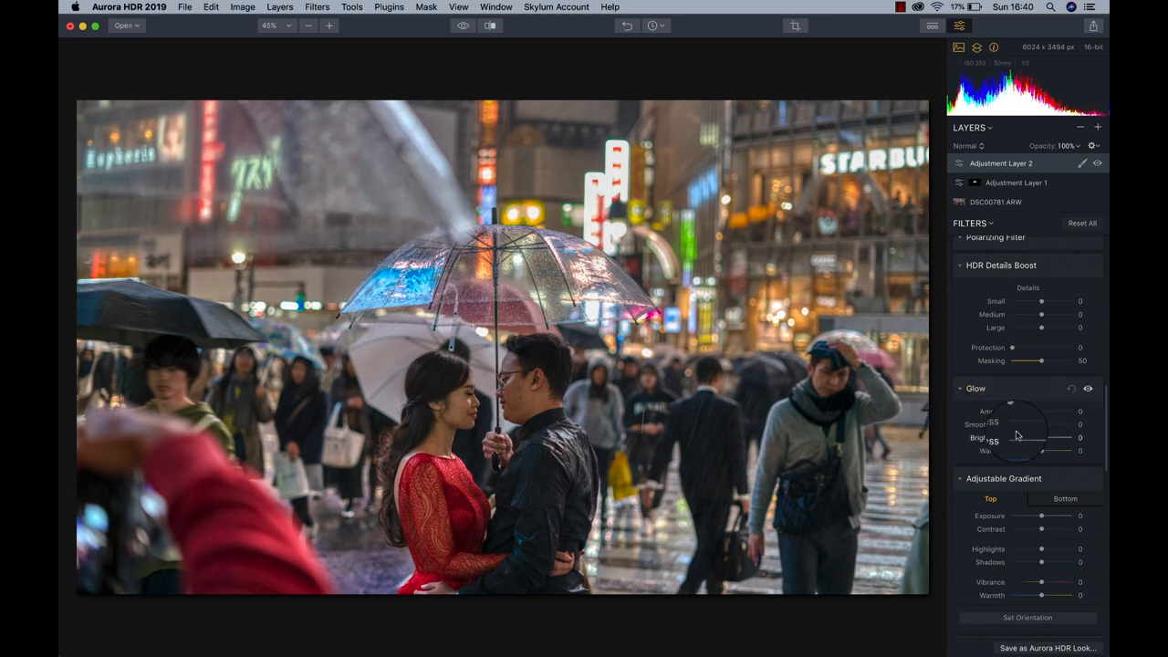
pyautogui.scroll(-3)
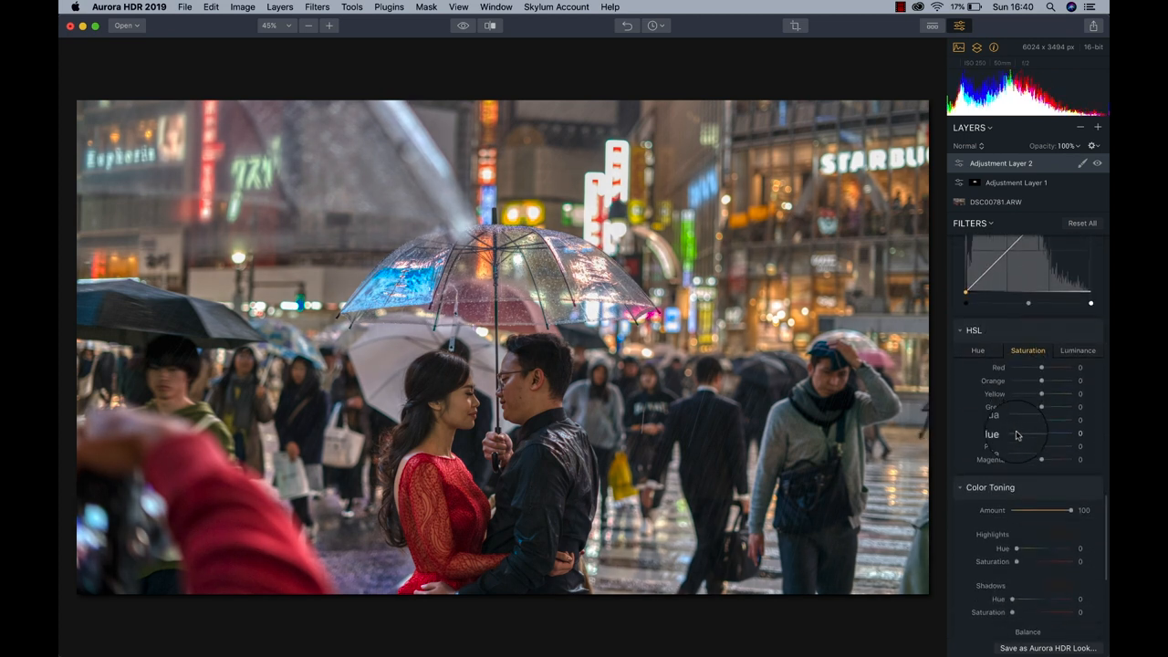
pyautogui.scroll(-3)
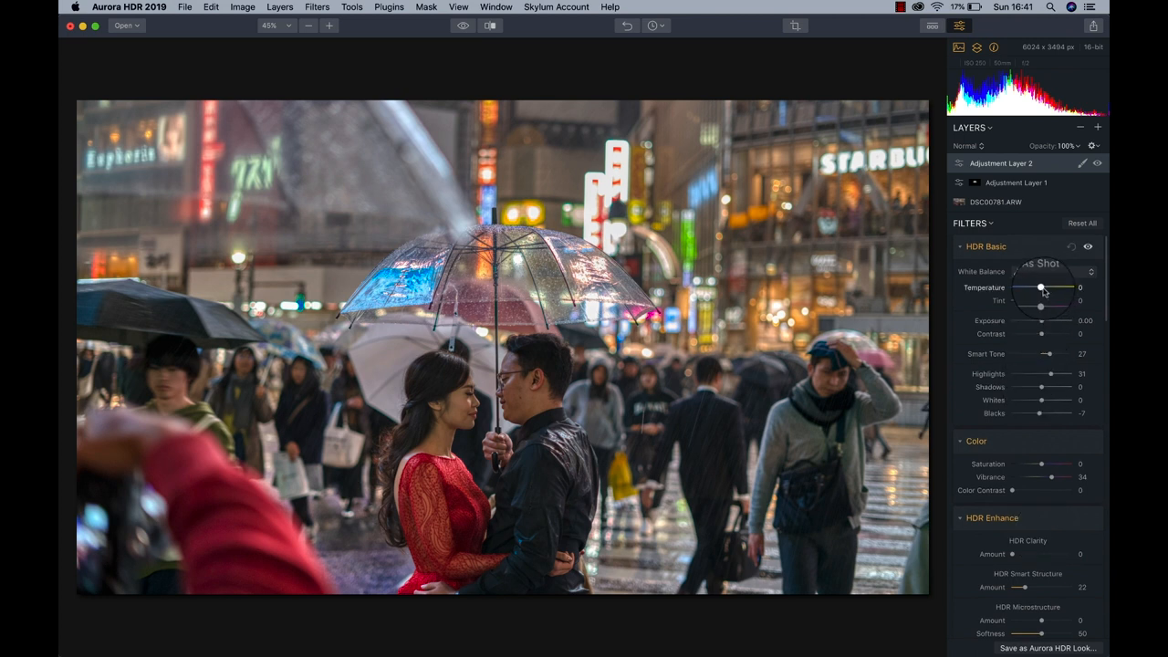
# Cool the layer's colour Temperature to -10 after trying a few values.
pyautogui.scroll(-3)
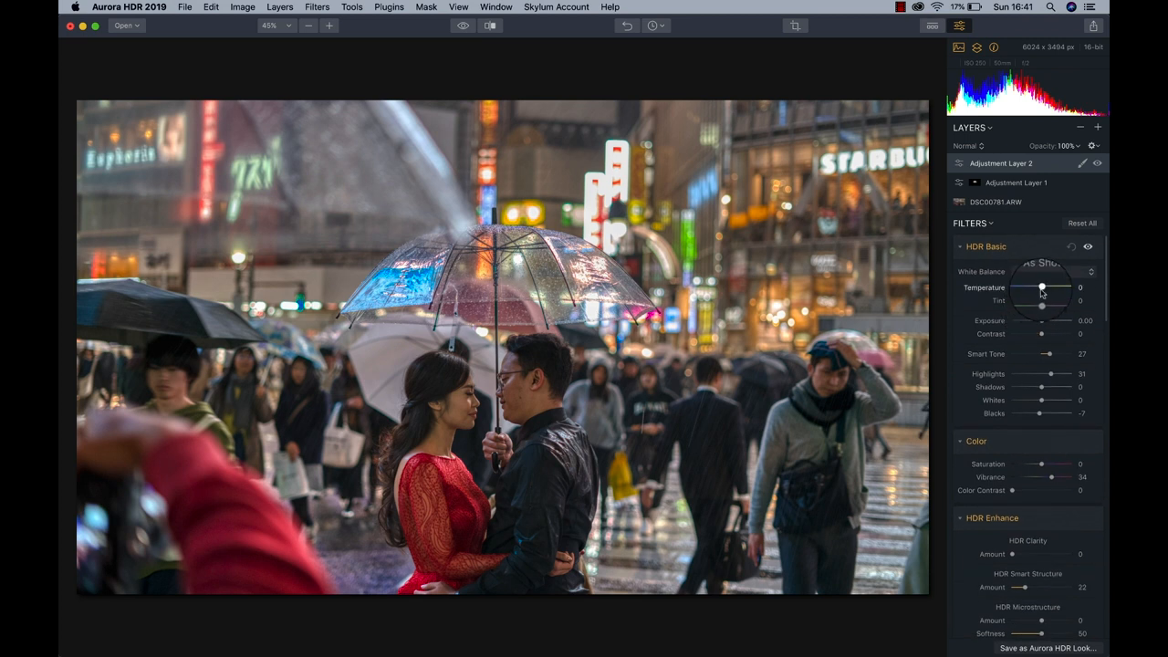
pyautogui.moveTo(1067, 287); pyautogui.dragTo(1035, 287)
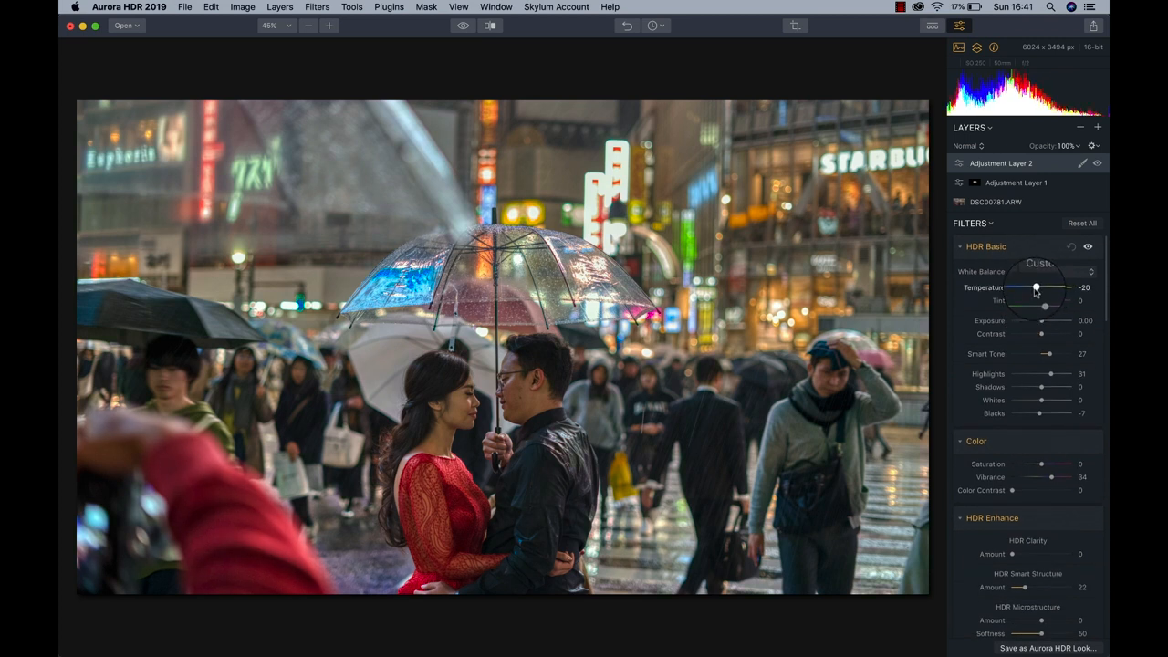
pyautogui.moveTo(1037, 288); pyautogui.dragTo(1034, 288)
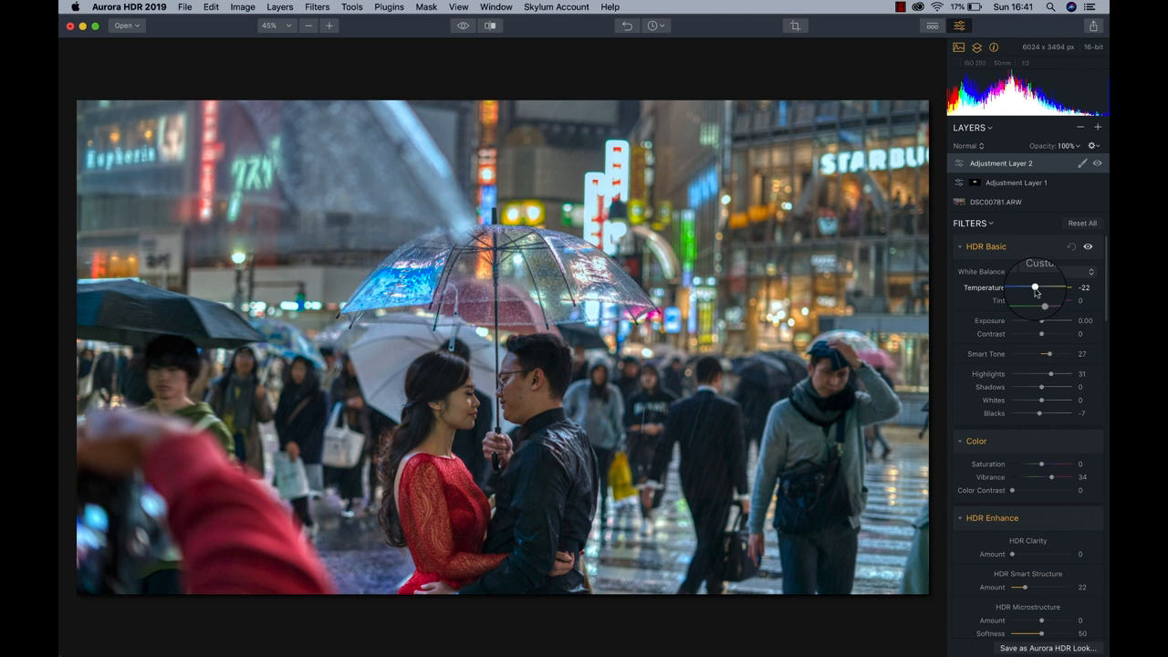
pyautogui.moveTo(1036, 287); pyautogui.dragTo(1043, 287)
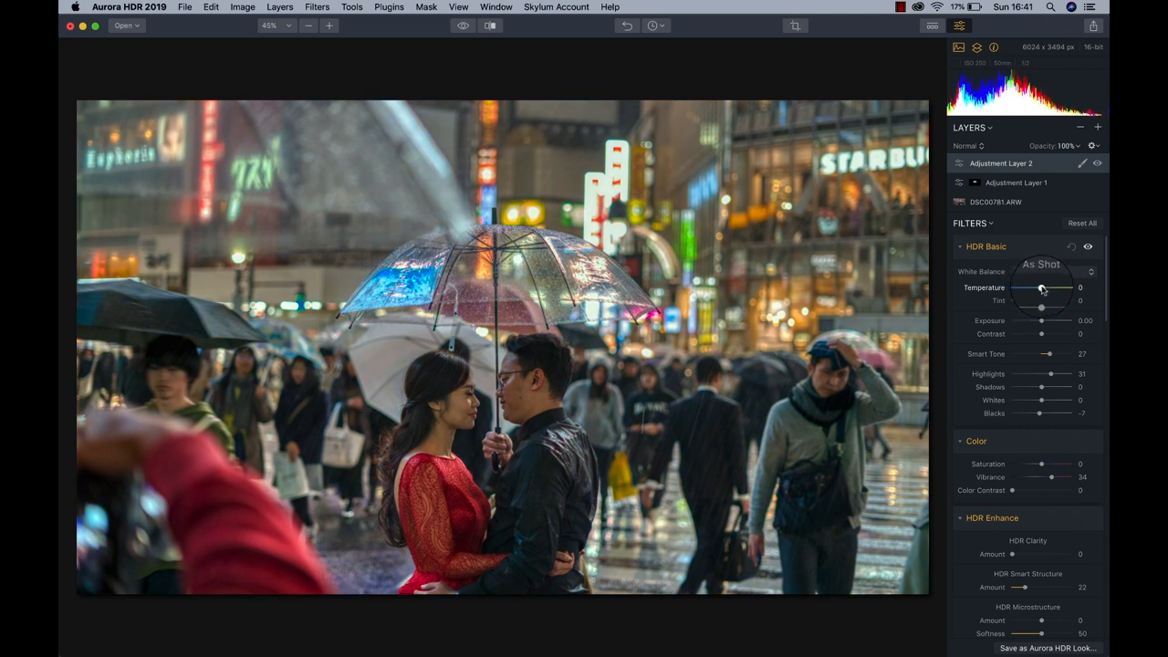
pyautogui.moveTo(1042, 289); pyautogui.dragTo(1033, 288)
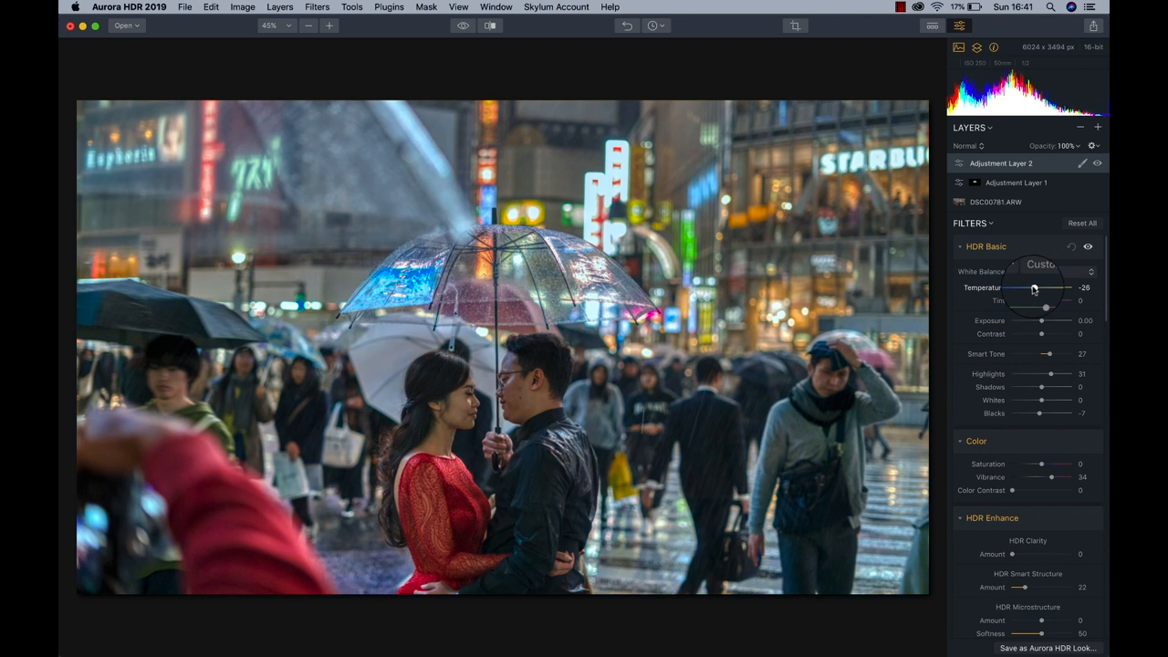
pyautogui.moveTo(1031, 288); pyautogui.dragTo(1040, 288)
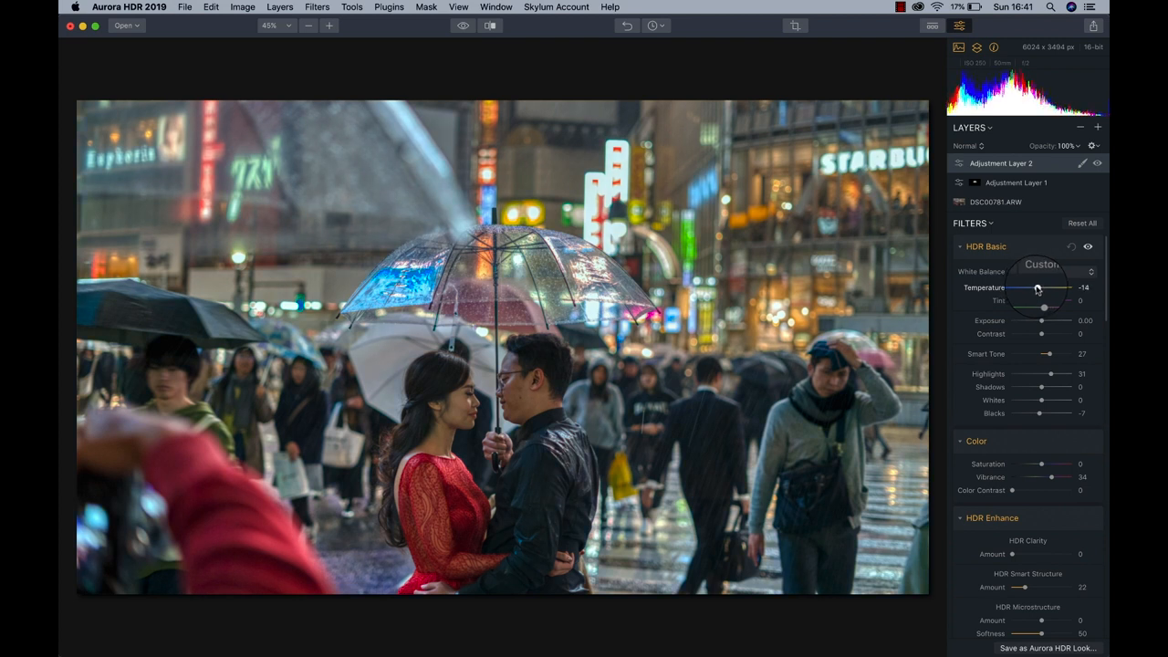
pyautogui.moveTo(1029, 288); pyautogui.dragTo(1040, 287)
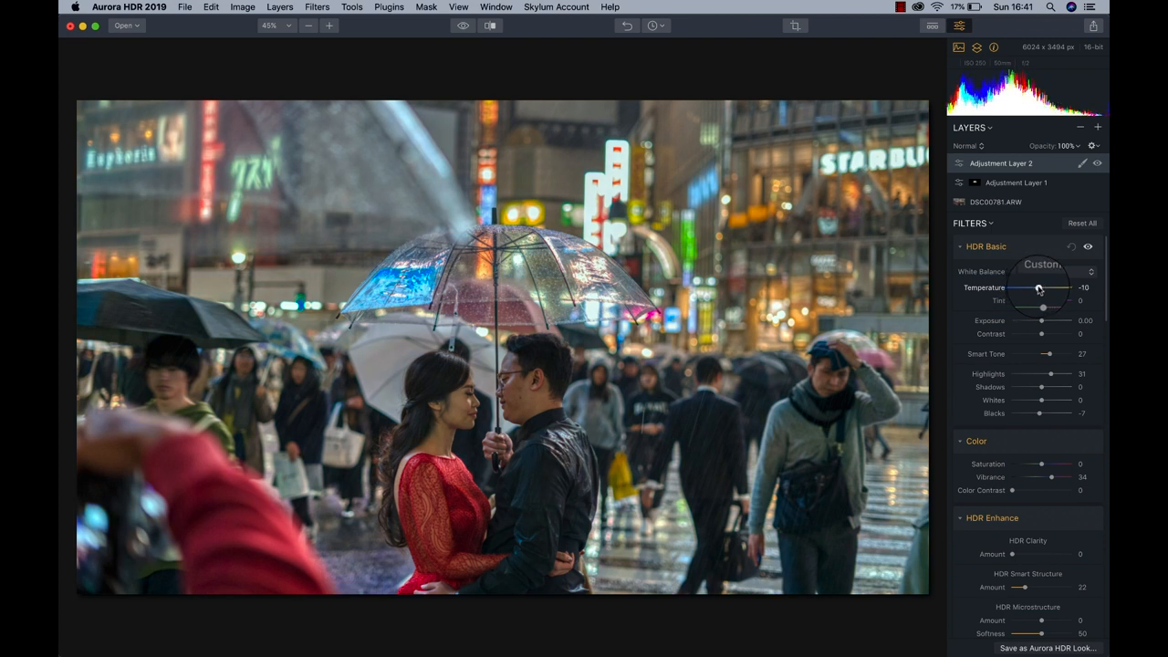
# Fine-tune the Tint to 4.
pyautogui.moveTo(1042, 300); pyautogui.dragTo(1047, 301)
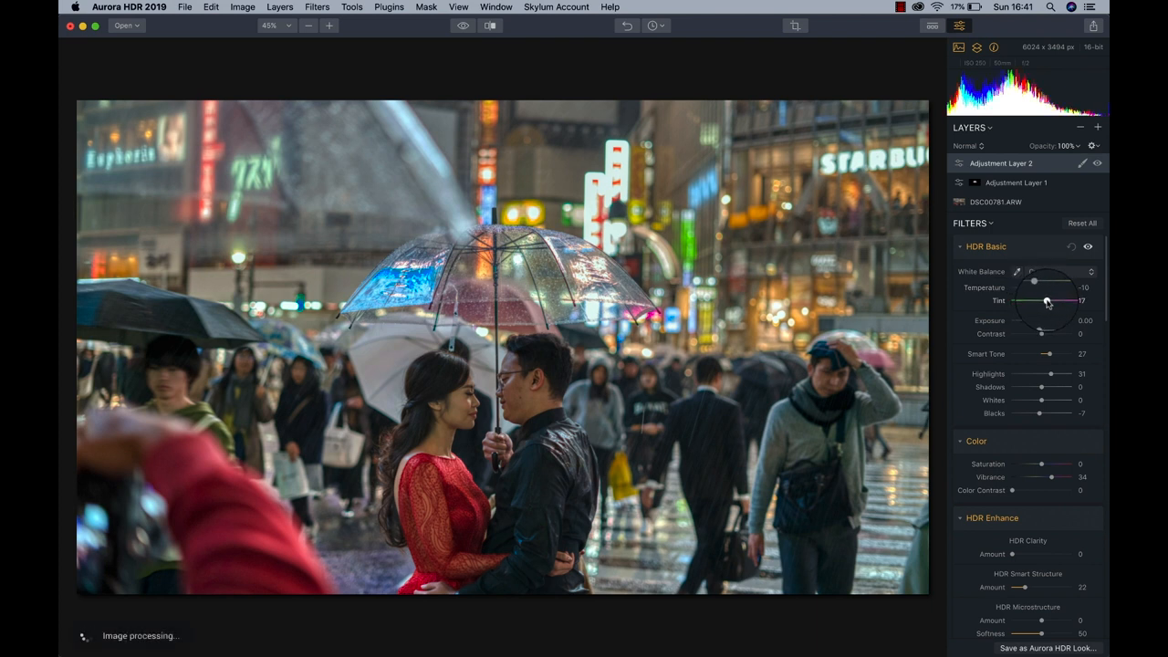
pyautogui.moveTo(1050, 301); pyautogui.dragTo(1039, 301)
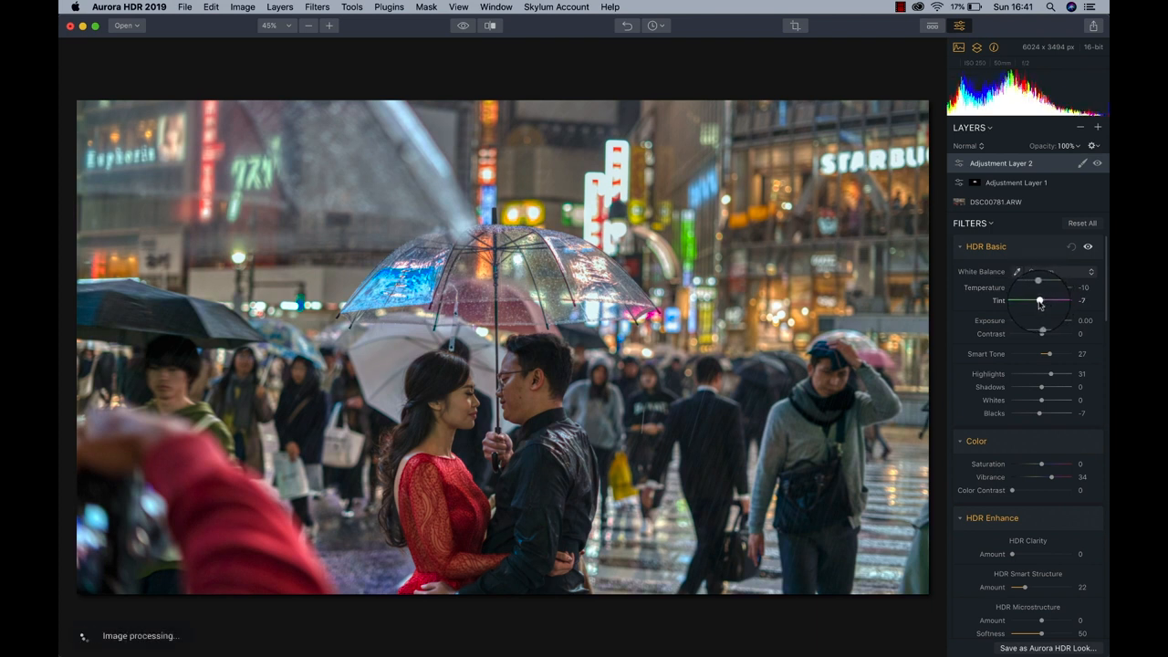
pyautogui.moveTo(1038, 301); pyautogui.dragTo(1042, 301)
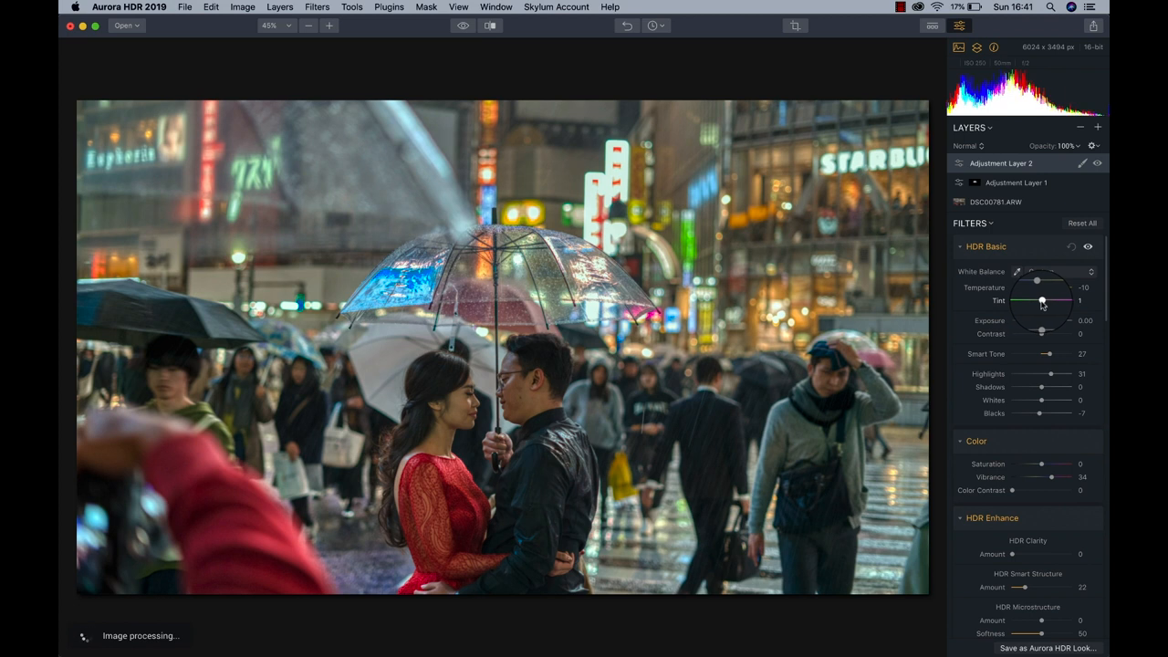
pyautogui.moveTo(1041, 301); pyautogui.dragTo(1045, 301)
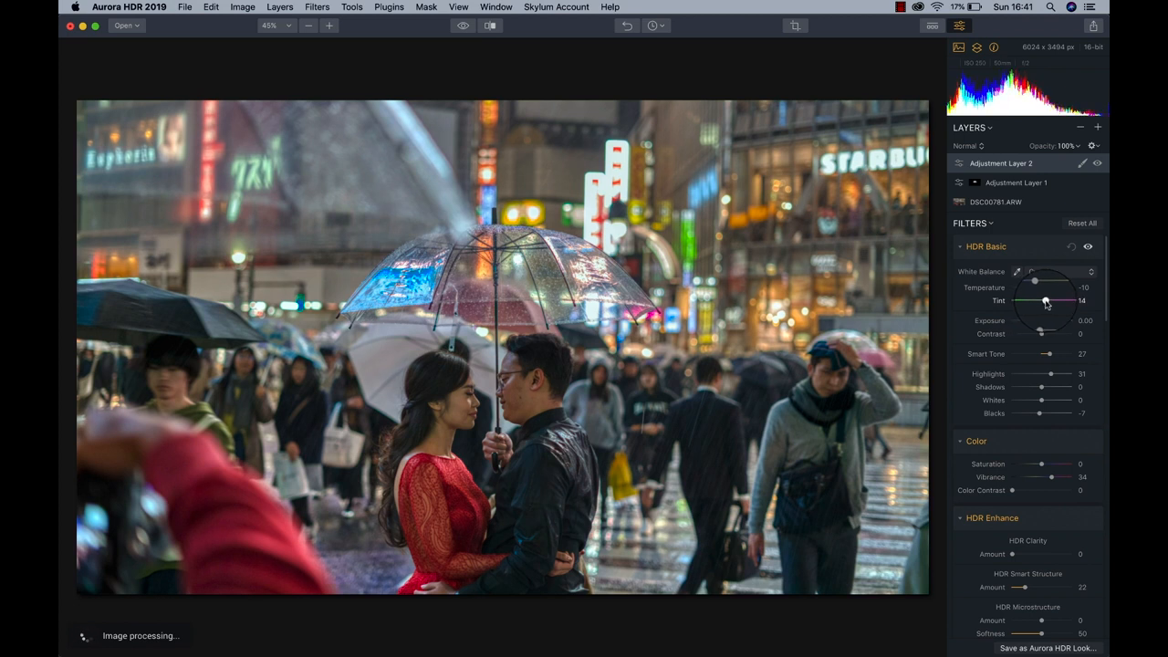
pyautogui.moveTo(1051, 301); pyautogui.dragTo(1043, 301)
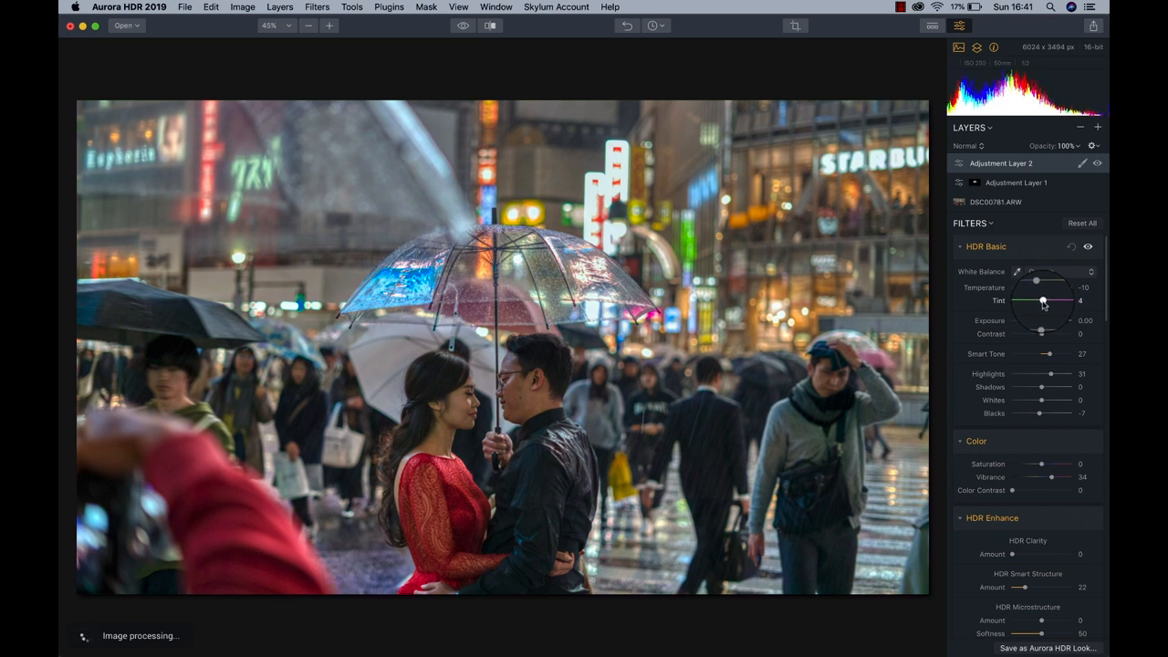
pyautogui.moveTo(1044, 301); pyautogui.dragTo(1043, 302)
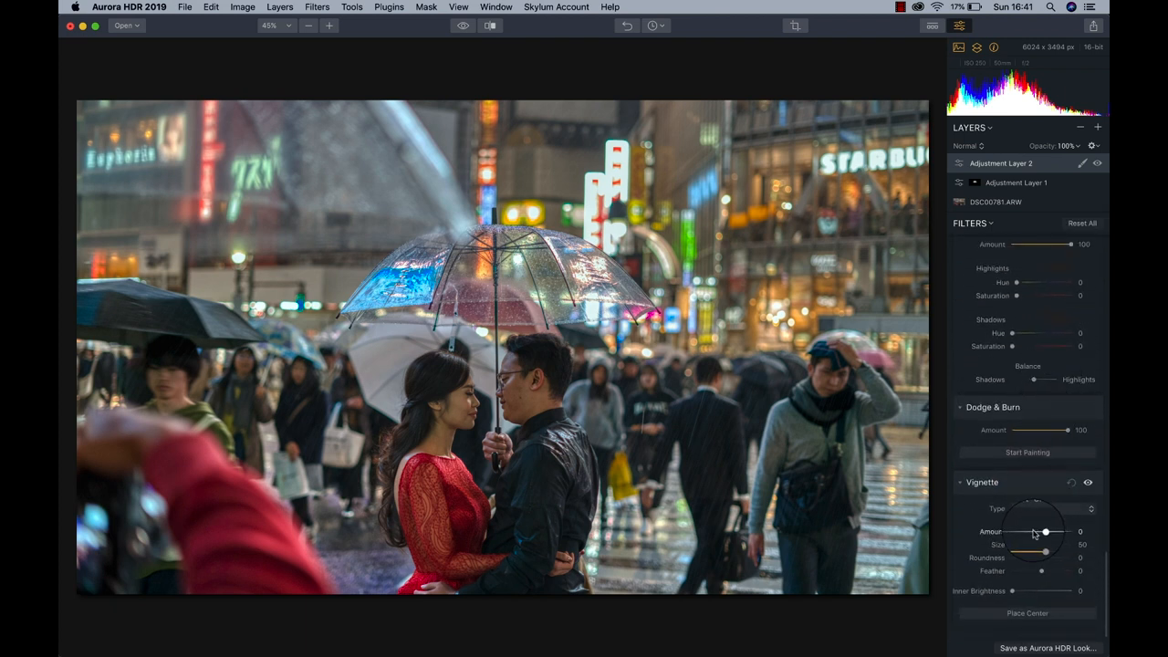
pyautogui.moveTo(1044, 531); pyautogui.dragTo(1020, 531)
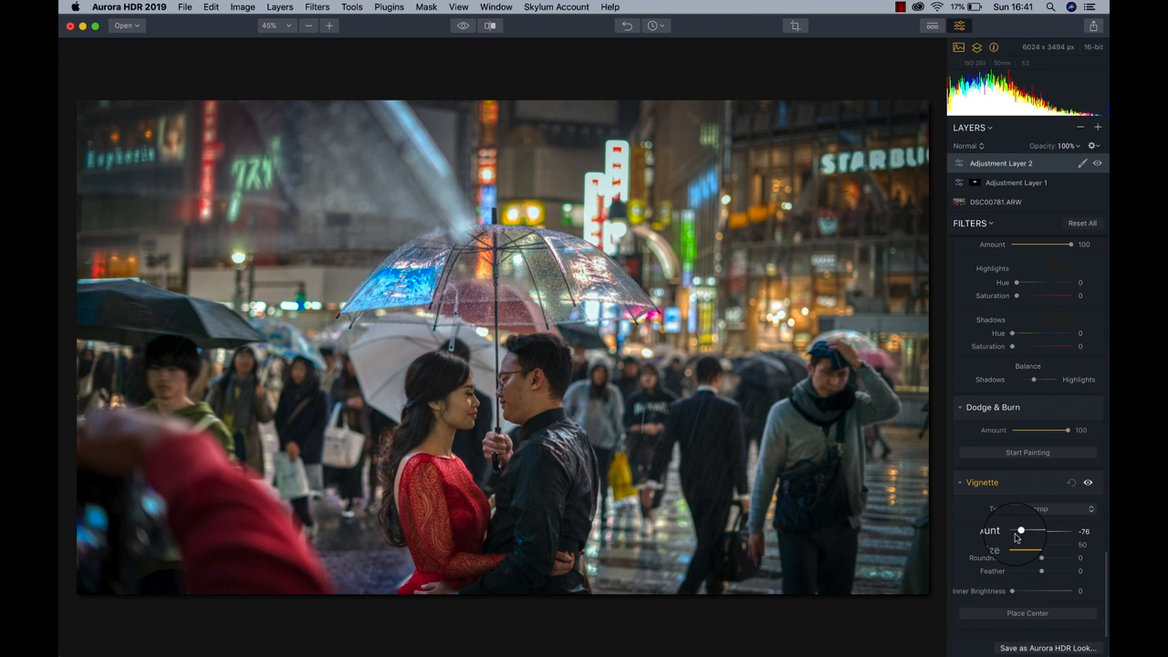
pyautogui.moveTo(1020, 531); pyautogui.dragTo(1024, 531)
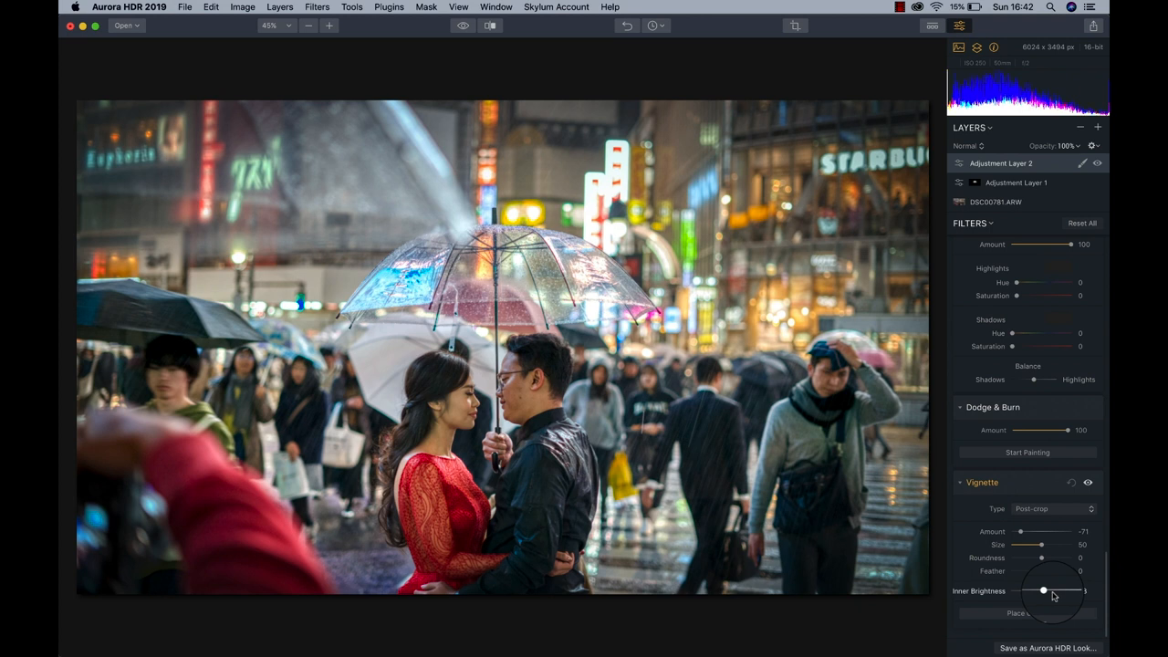
pyautogui.moveTo(1043, 590); pyautogui.dragTo(1047, 591)
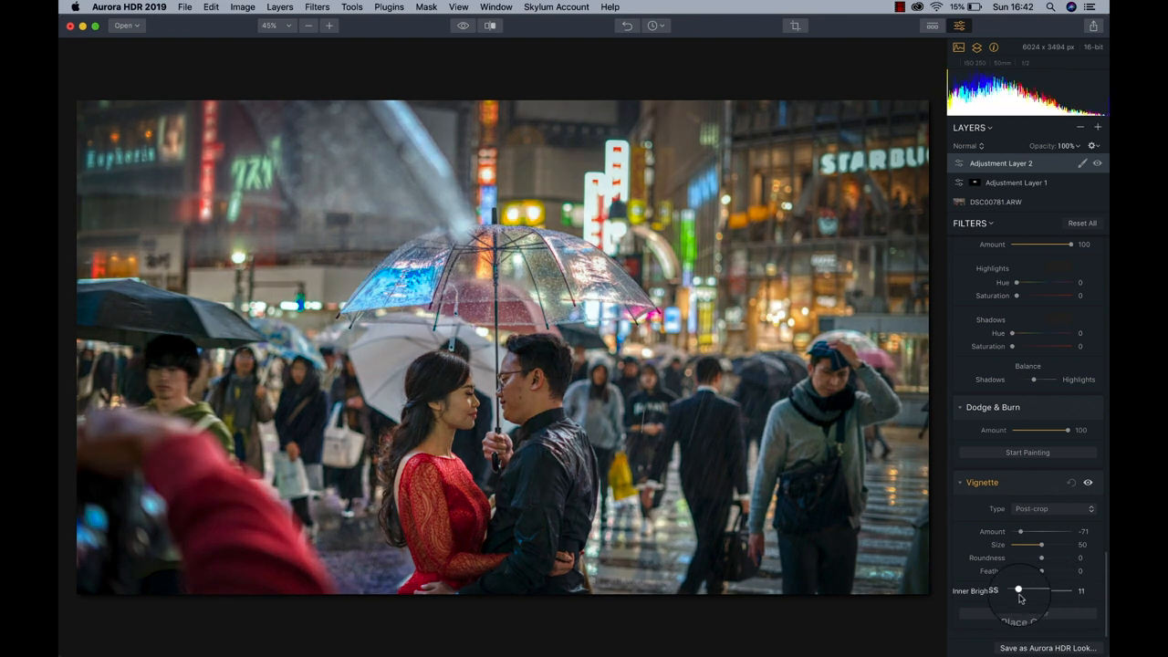
pyautogui.moveTo(1017, 590); pyautogui.dragTo(1011, 590)
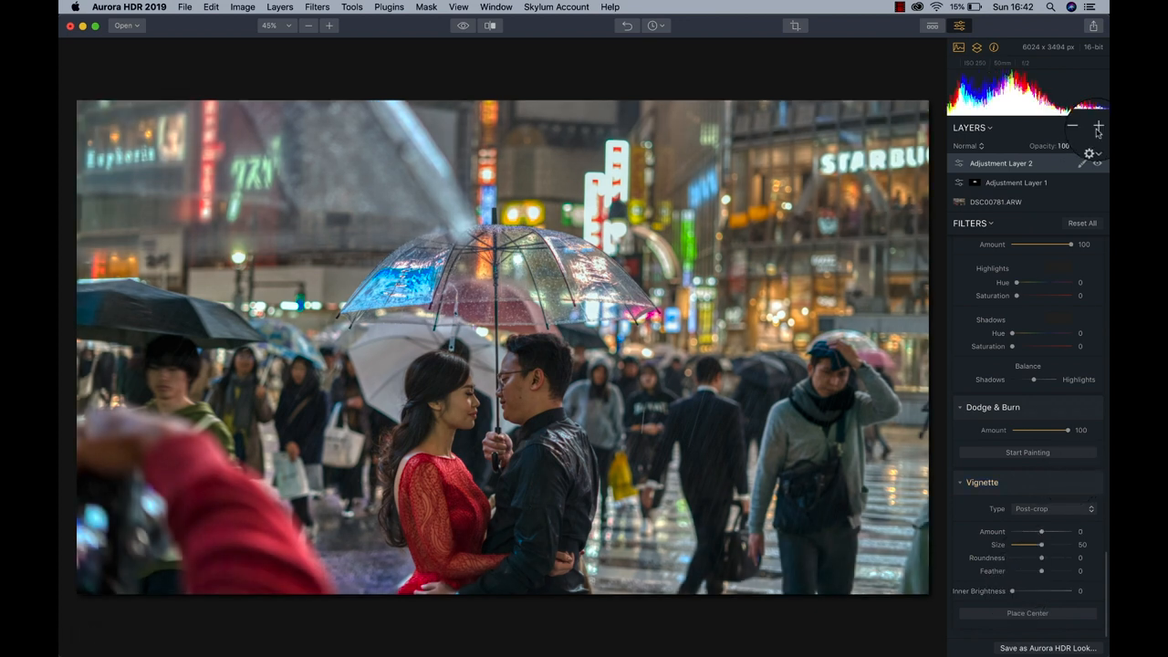
# Add Adjustment Layer 3 with a vignette of Amount -75 and Inner Brightness 53.
pyautogui.click(1099, 127)
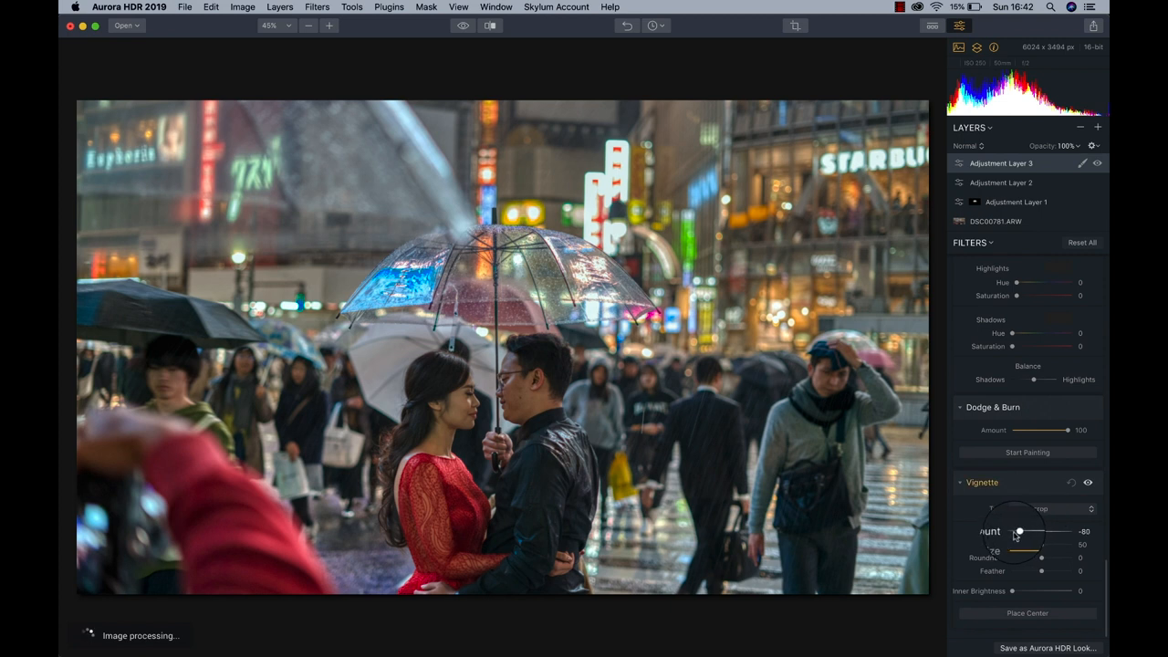
pyautogui.moveTo(1017, 532); pyautogui.dragTo(1020, 532)
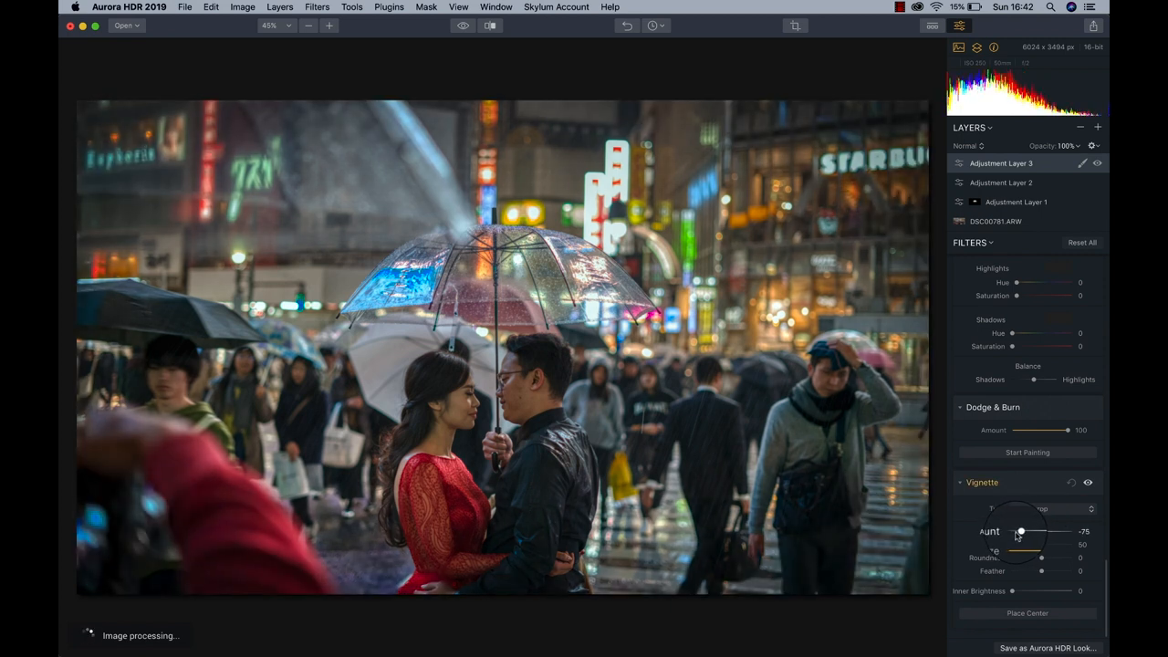
pyautogui.moveTo(1011, 590); pyautogui.dragTo(1046, 590)
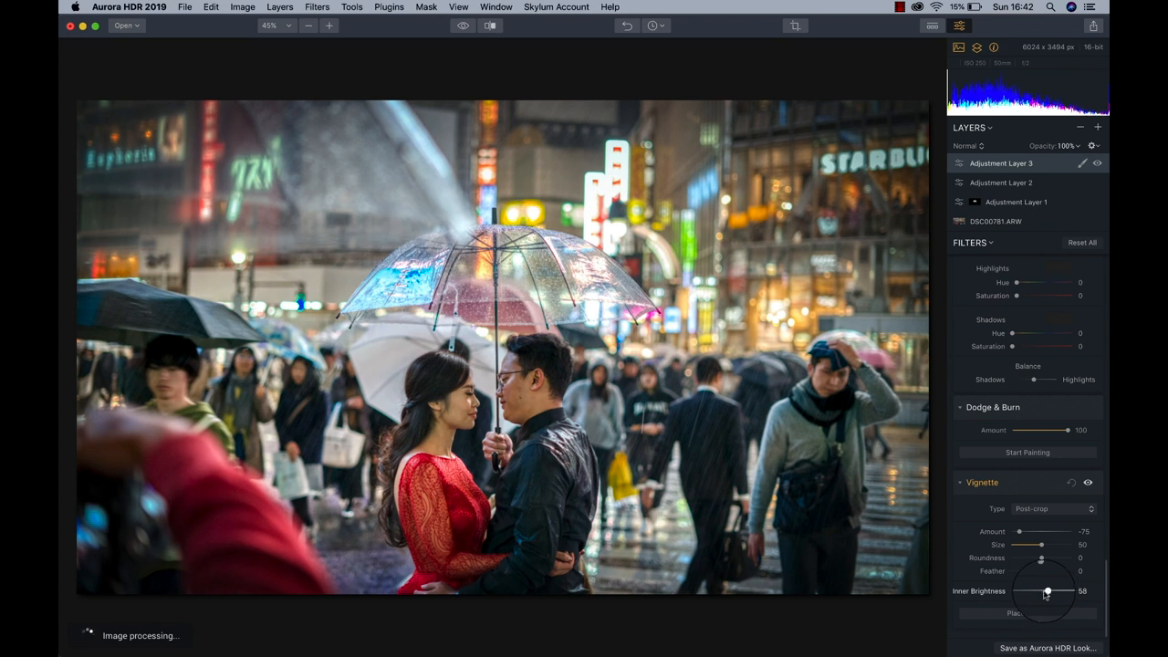
pyautogui.moveTo(1049, 591); pyautogui.dragTo(1043, 591)
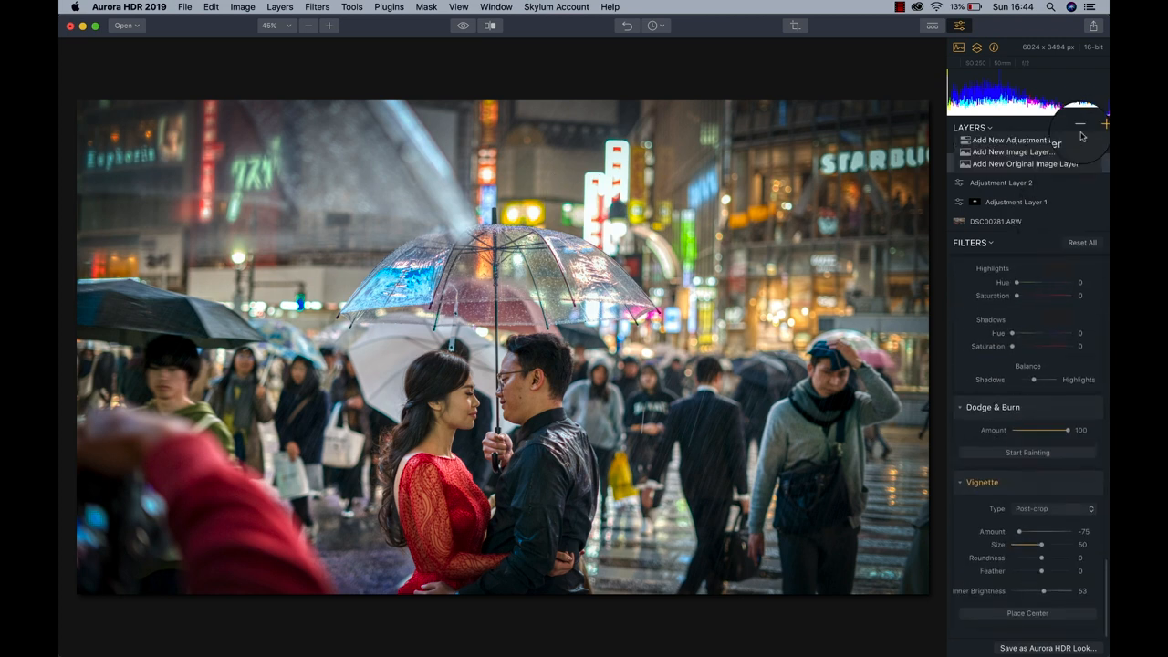
# Add Adjustment Layer 4 and lower HSL red saturation to -27, toning down the dress.
pyautogui.click(1012, 140)
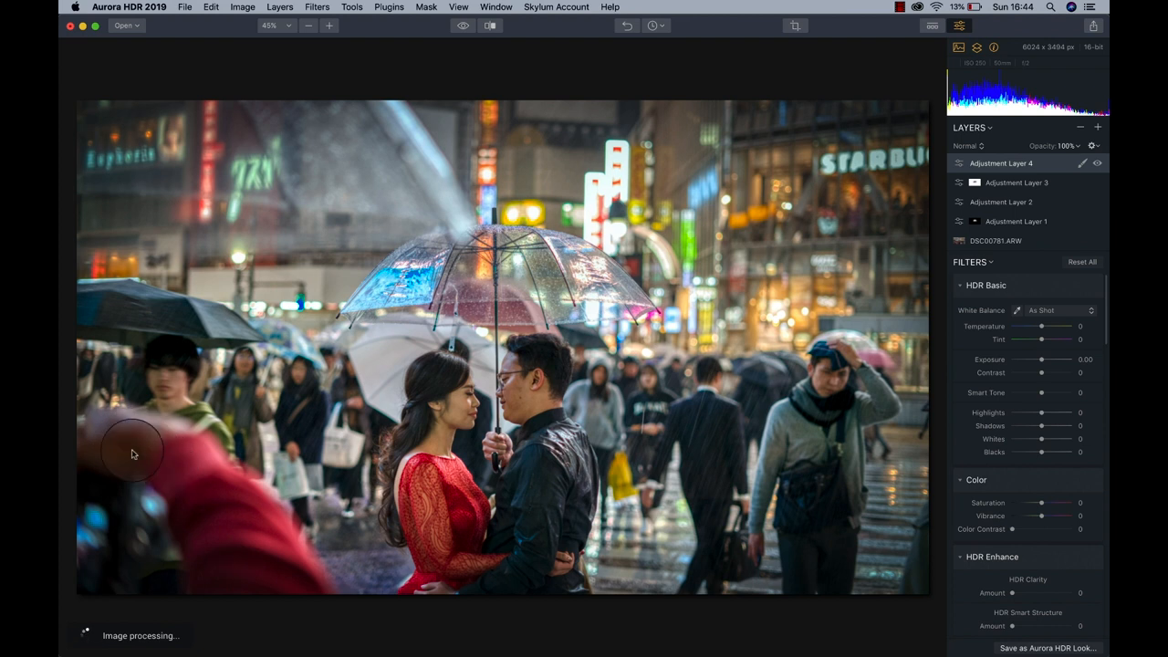
pyautogui.moveTo(816, 472)
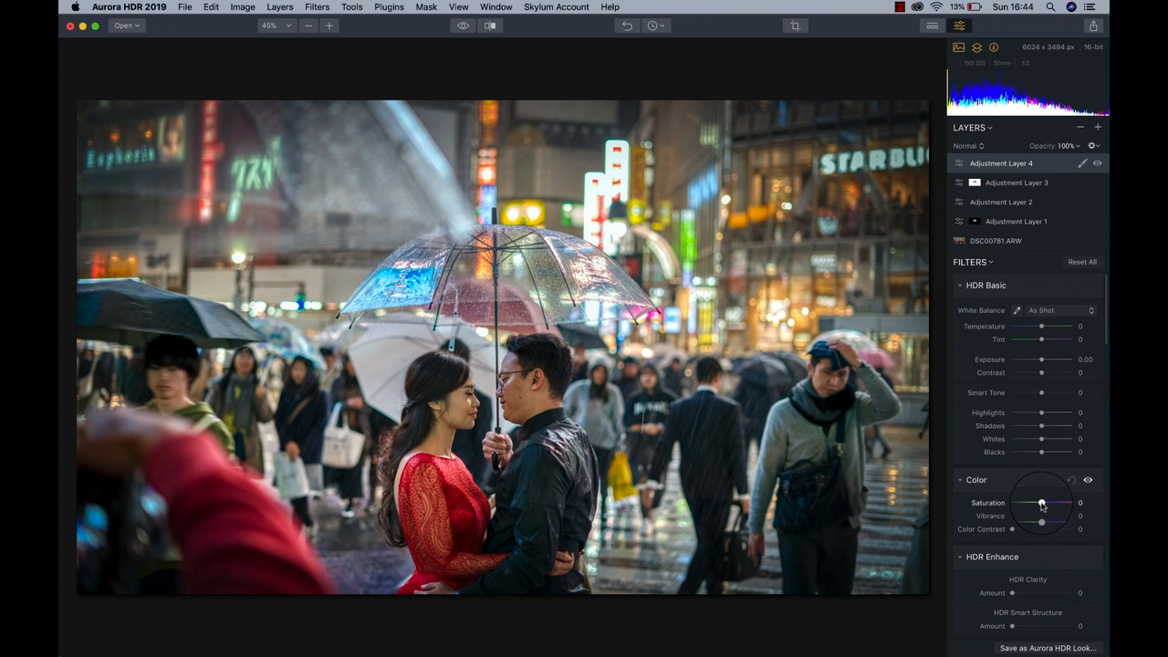
pyautogui.moveTo(1040, 503); pyautogui.dragTo(1028, 503)
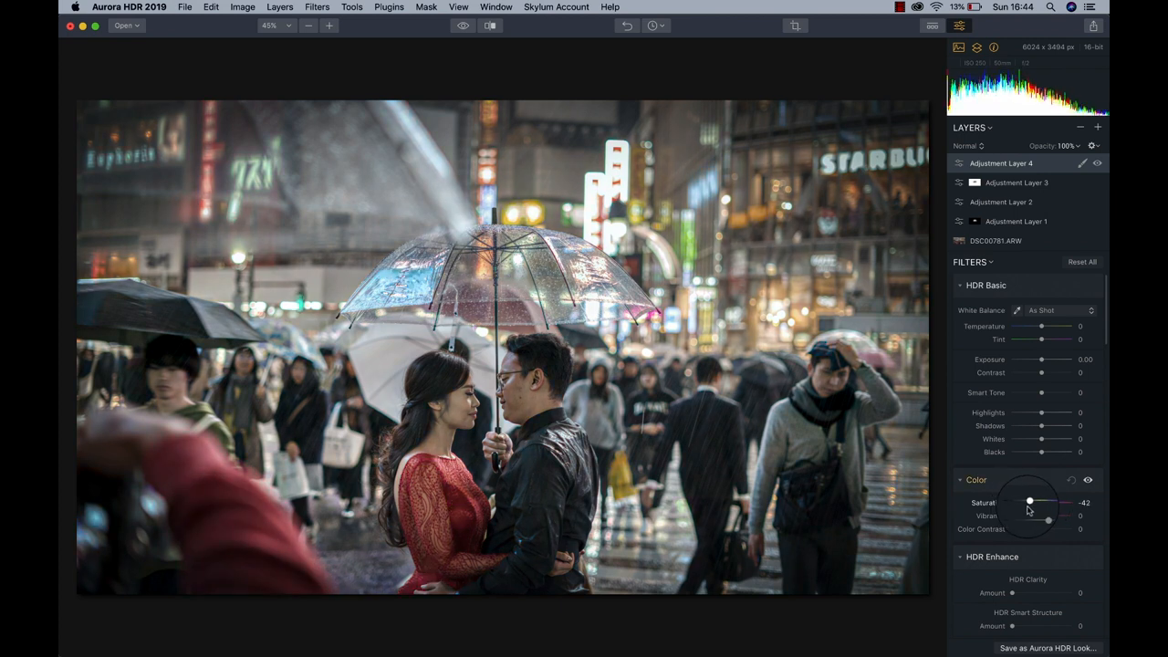
pyautogui.moveTo(1028, 502); pyautogui.dragTo(1035, 502)
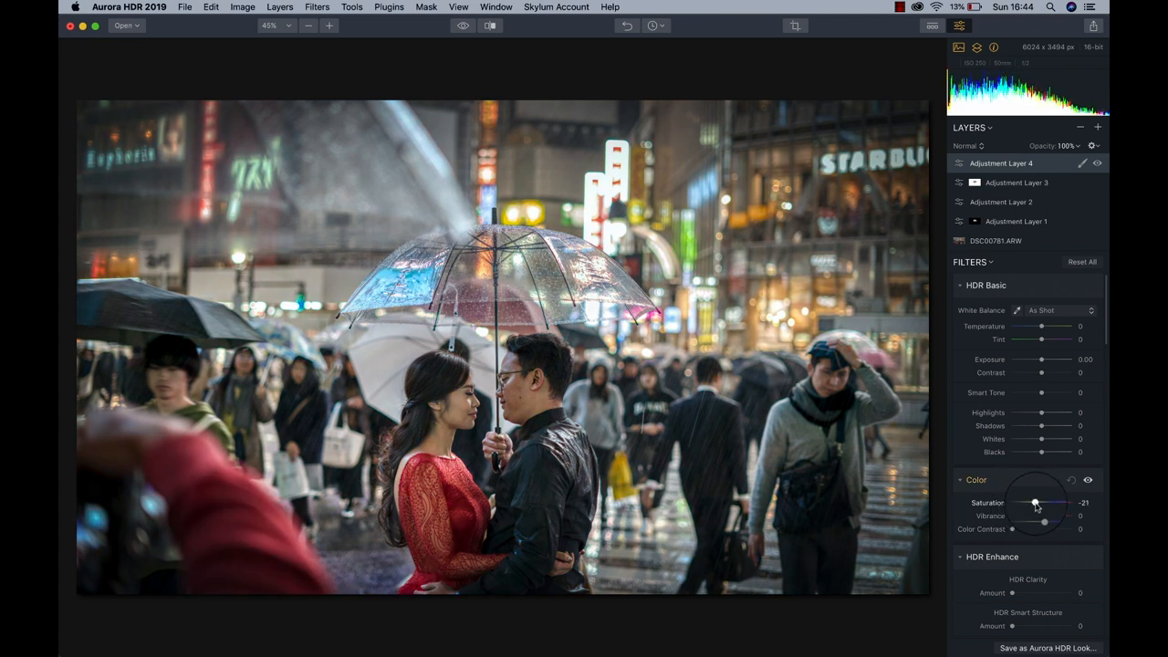
pyautogui.moveTo(1033, 503); pyautogui.dragTo(1028, 507)
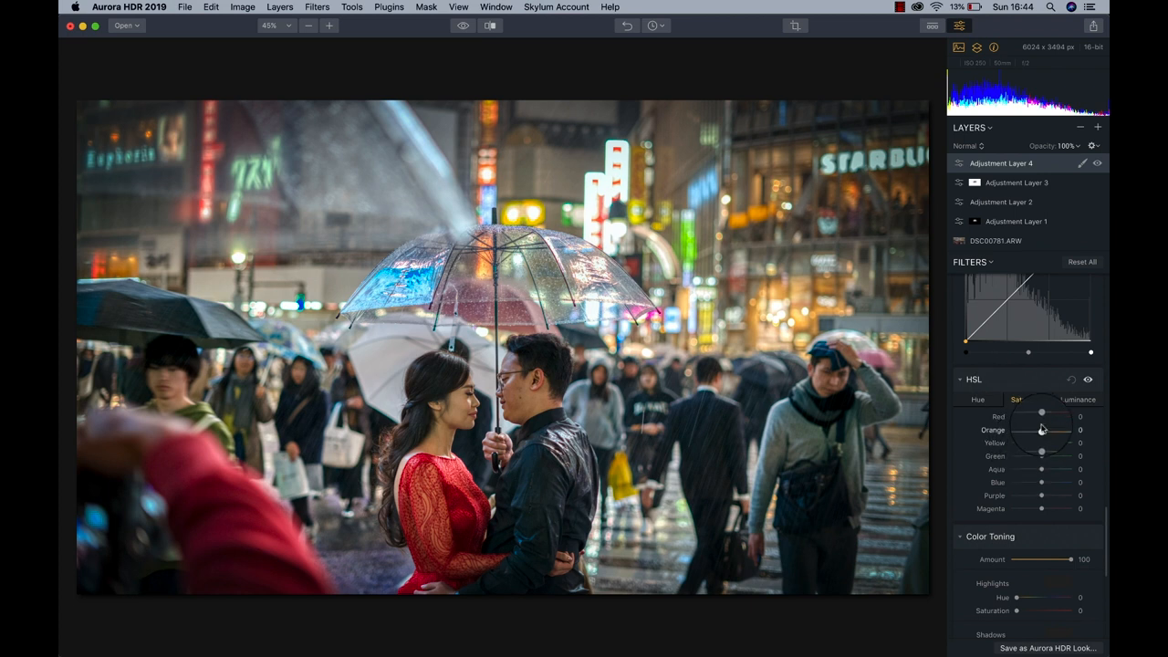
pyautogui.moveTo(1040, 416); pyautogui.dragTo(1032, 416)
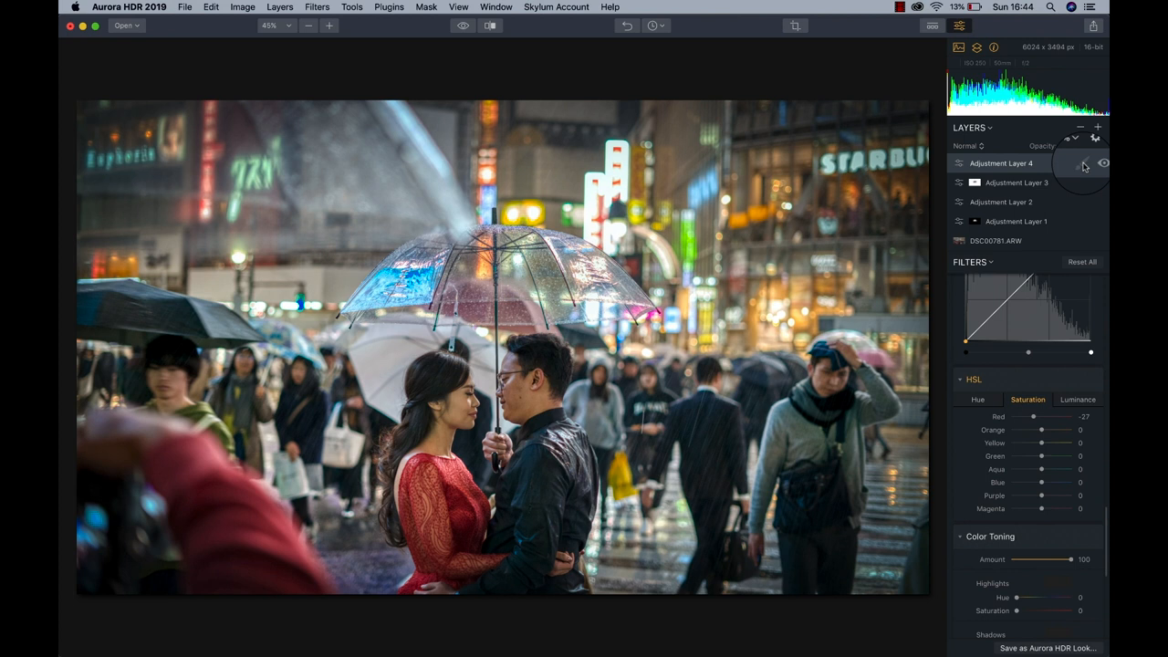
# Paint a brush mask over part of the photo for Layer 4's red desaturation, then add a fifth layer.
pyautogui.click(1081, 164)
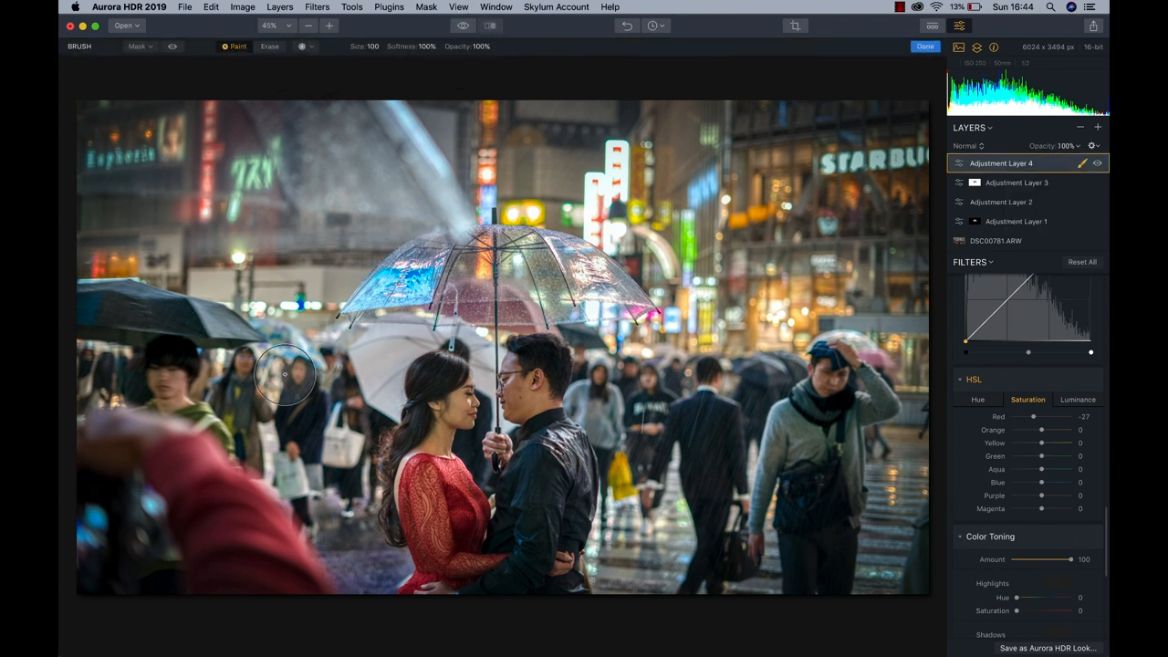
pyautogui.moveTo(286, 374); pyautogui.dragTo(175, 452)
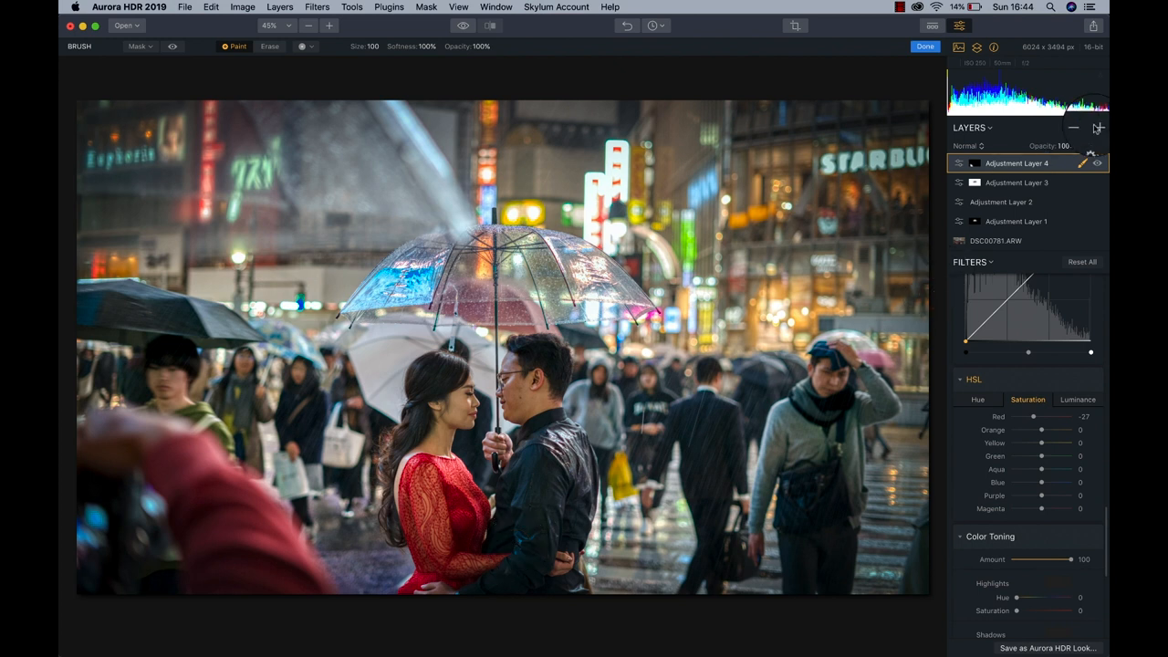
pyautogui.click(1098, 127)
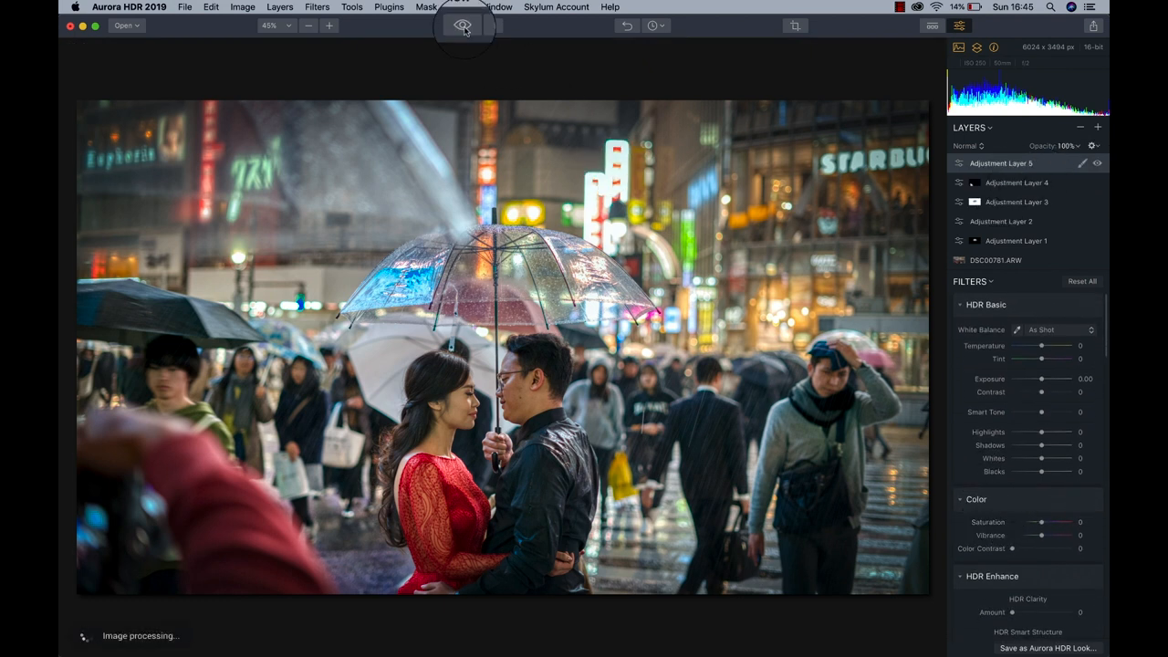
# Check the original preview, then show a before/after split with the divider dragged left.
pyautogui.click(463, 24)
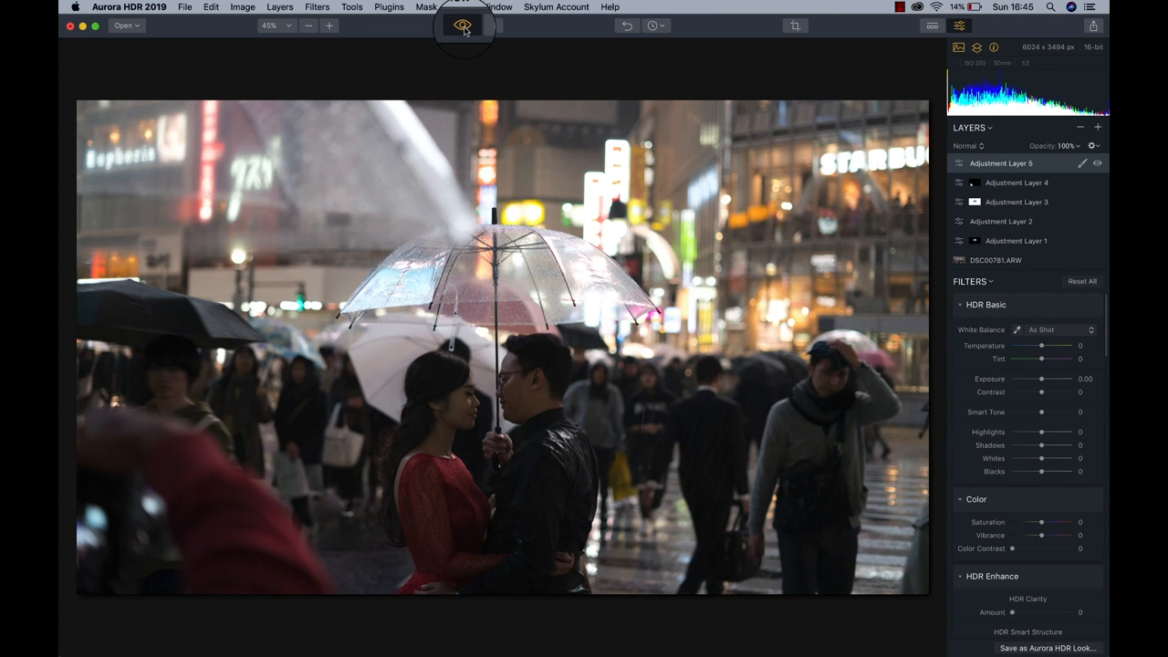
pyautogui.click(462, 24)
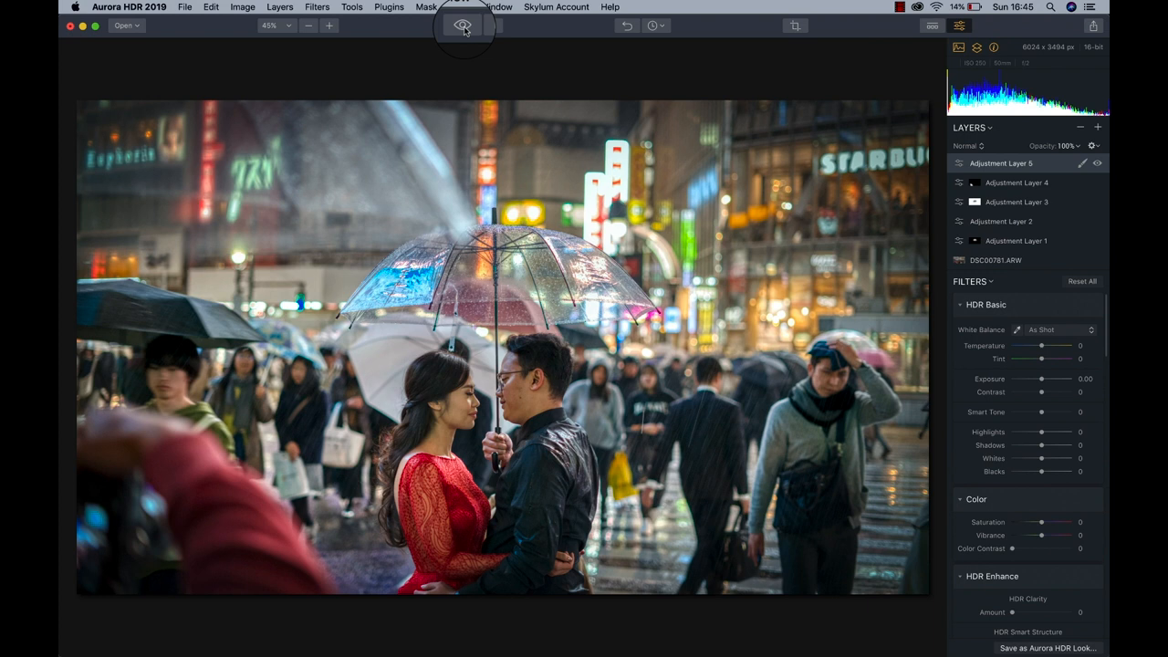
pyautogui.click(488, 25)
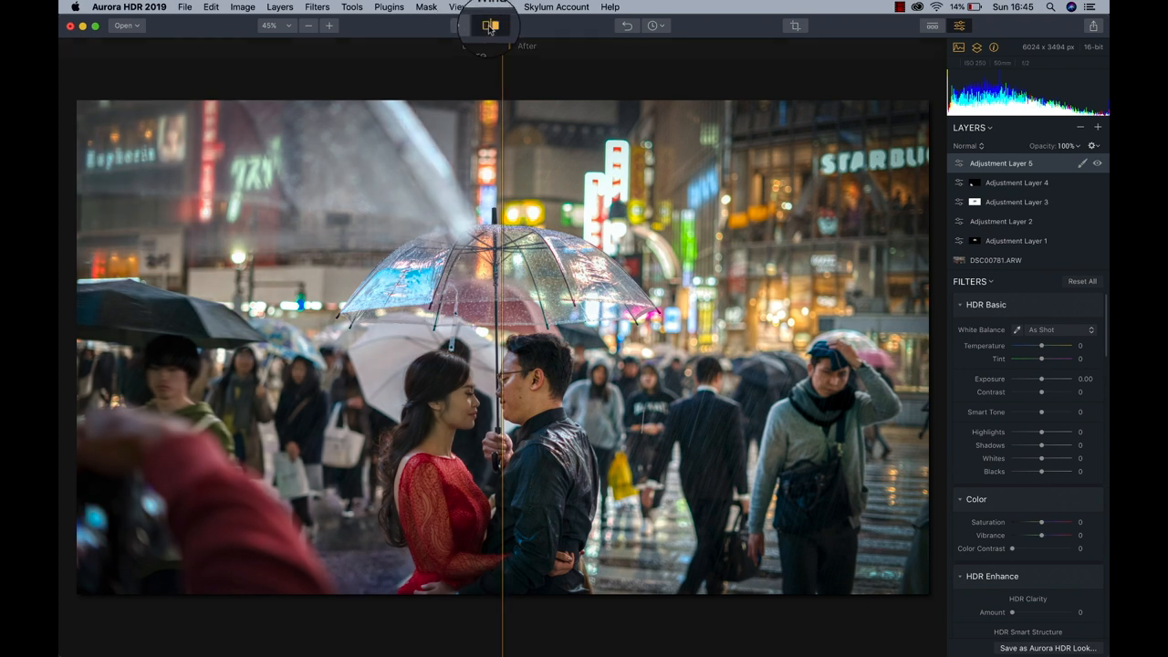
pyautogui.click(490, 24)
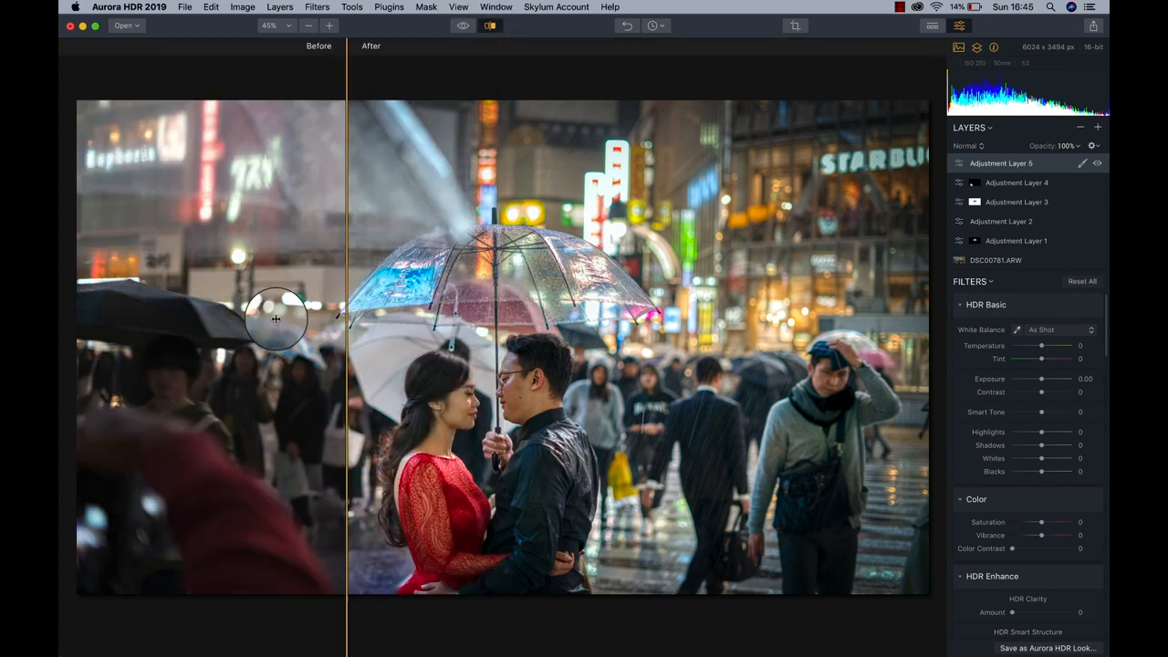
pyautogui.moveTo(346, 319); pyautogui.dragTo(119, 329)
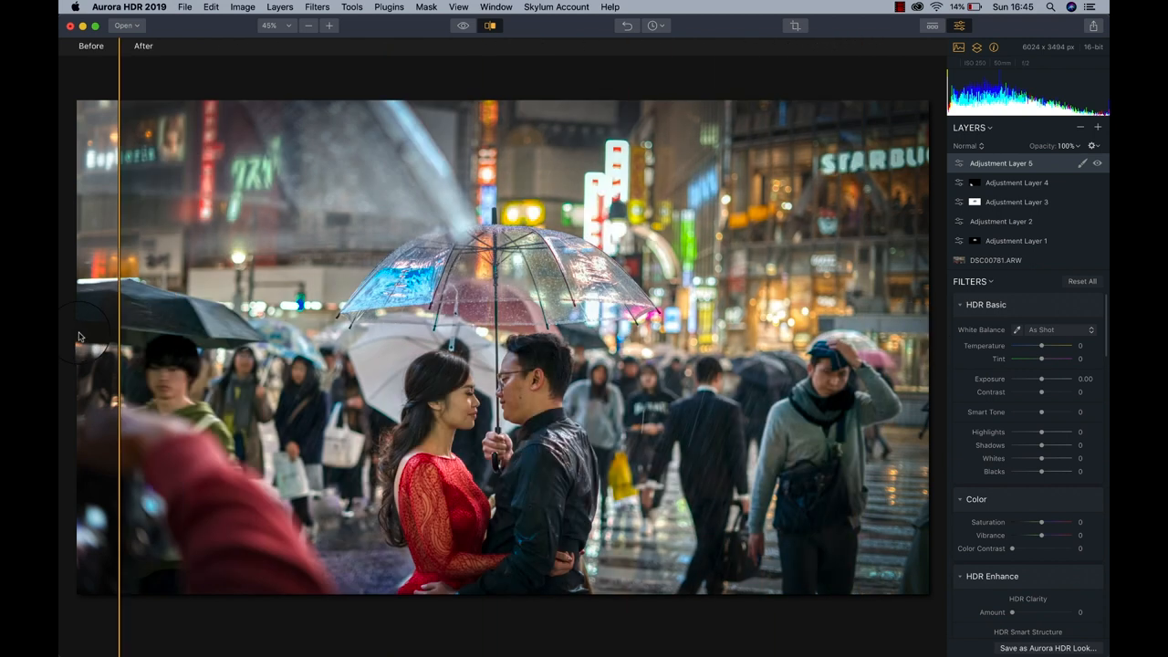